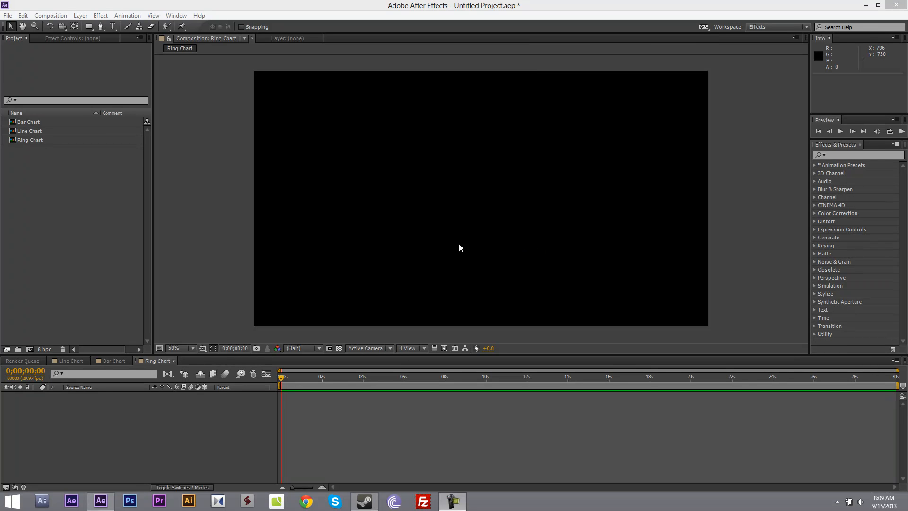
{"action": "mouse_move", "coordinate": [397, 240]}
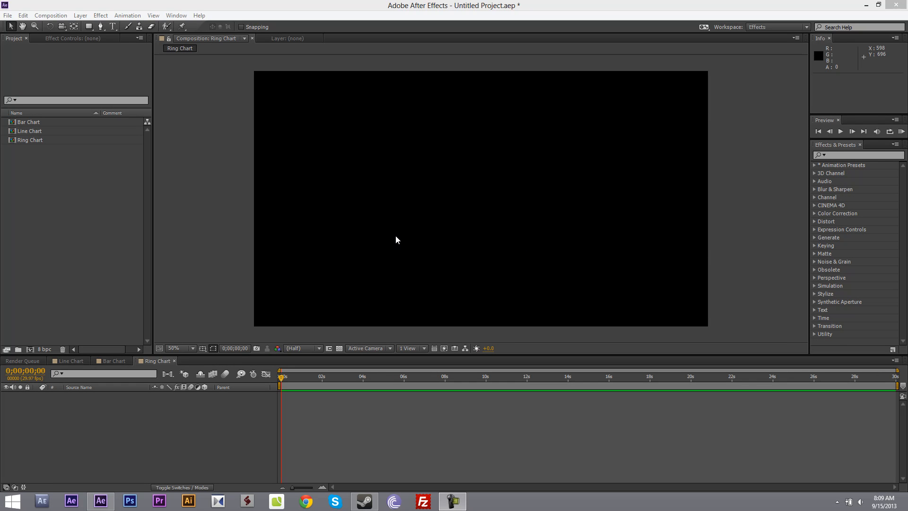
{"action": "mouse_move", "coordinate": [398, 239]}
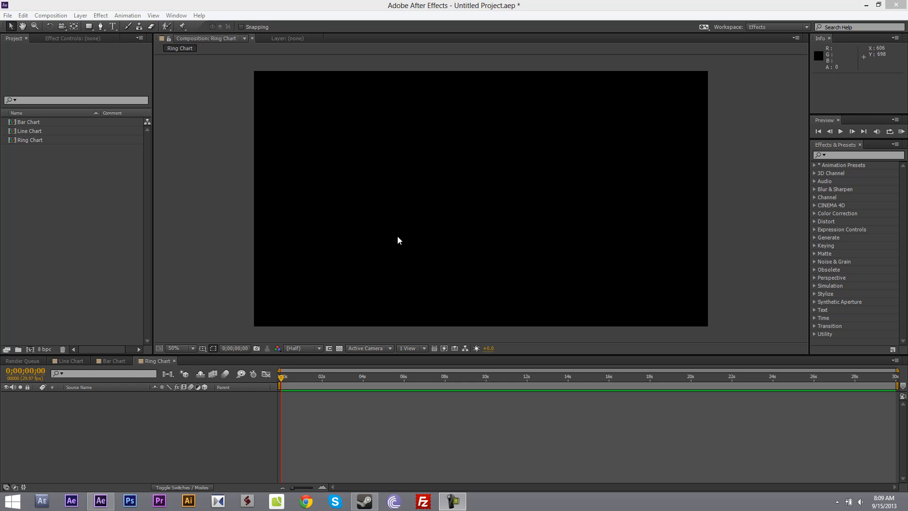
{"action": "mouse_move", "coordinate": [398, 240]}
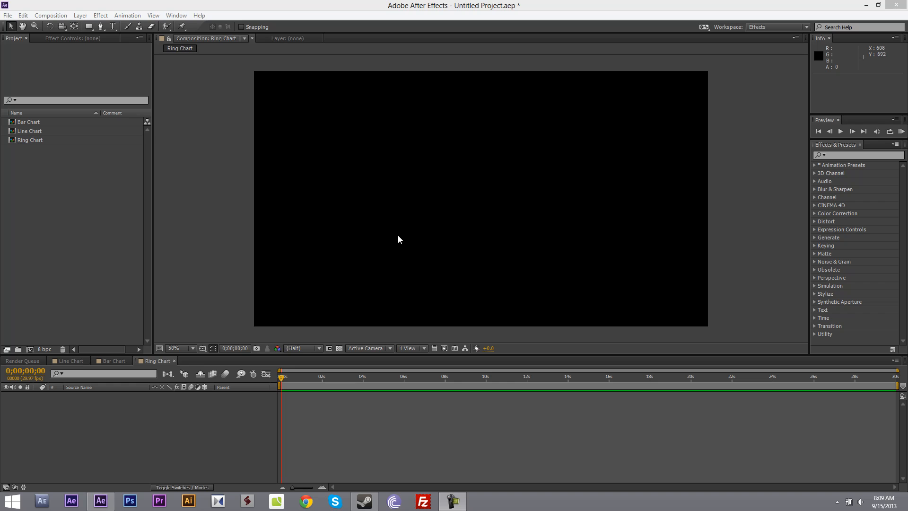
{"action": "mouse_move", "coordinate": [179, 18]}
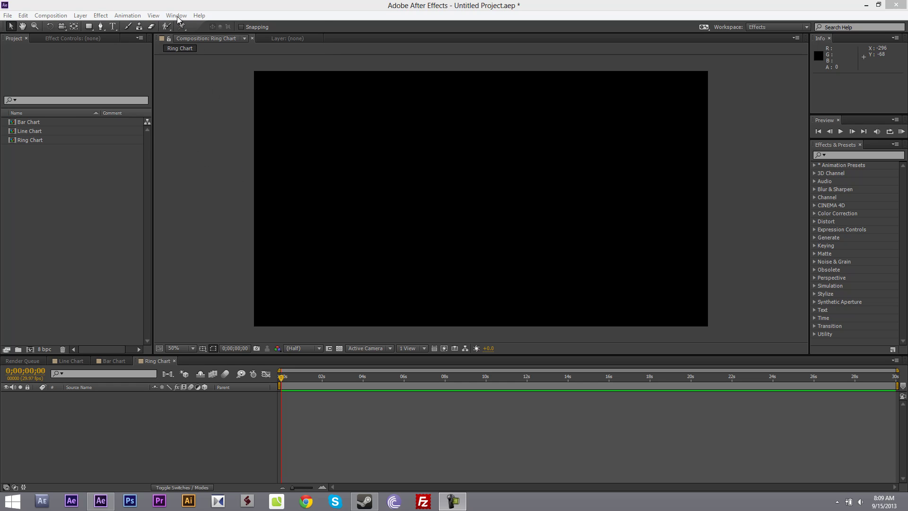
Launch Infocharts Creator from the Window menu, accept the license alert and load the sales CSV
{"action": "left_click", "coordinate": [176, 15]}
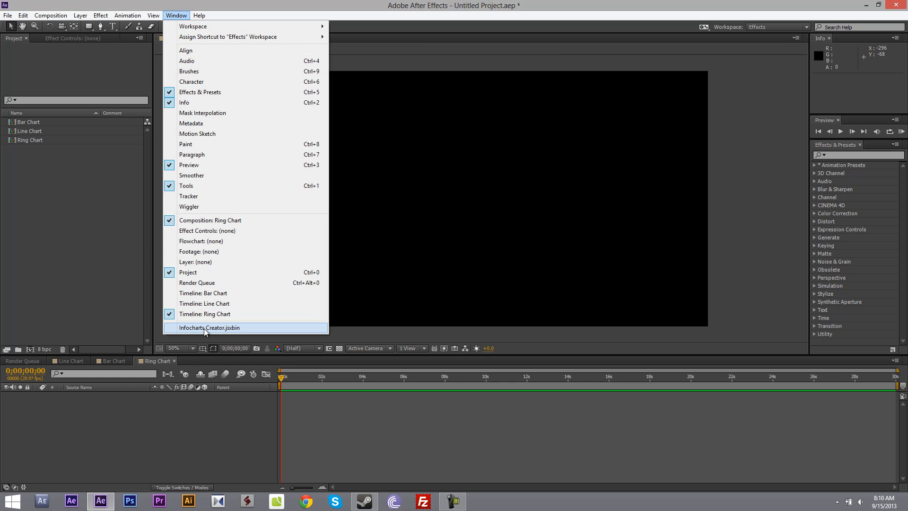
{"action": "left_click", "coordinate": [209, 327]}
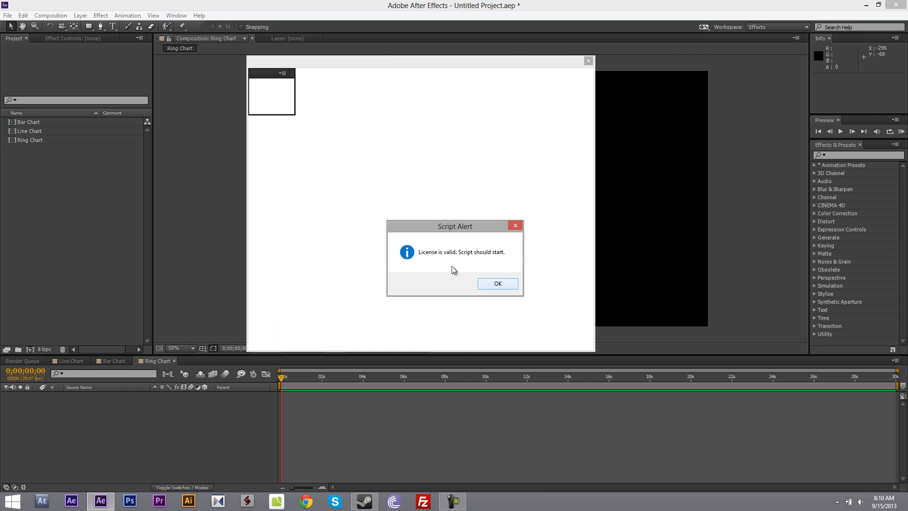
{"action": "left_click", "coordinate": [497, 283]}
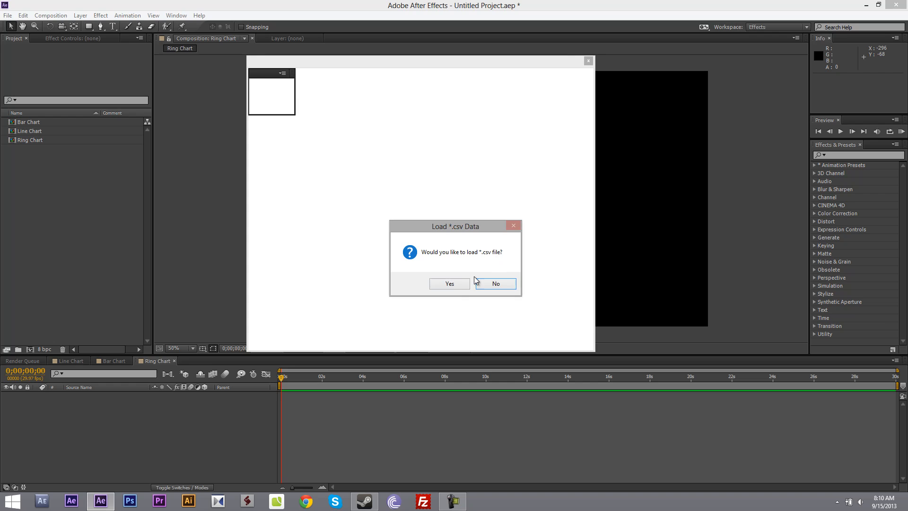
{"action": "left_click", "coordinate": [449, 283]}
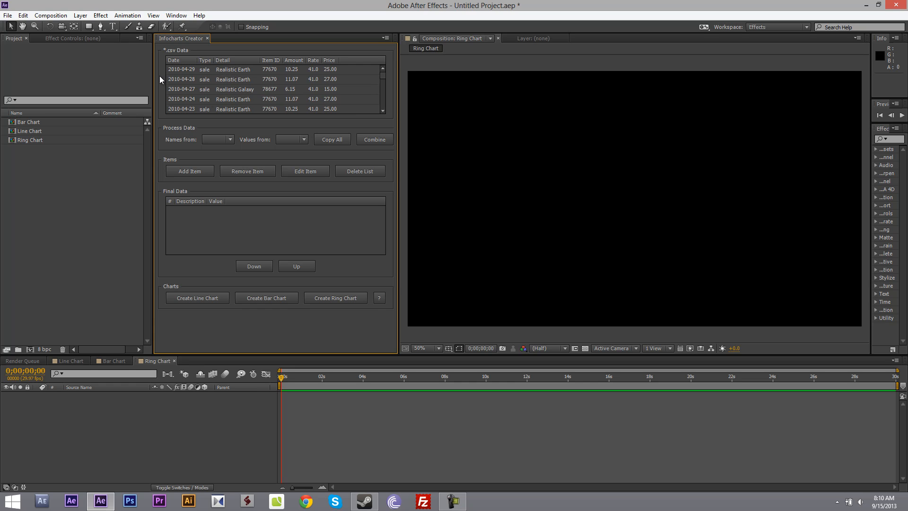
{"action": "mouse_move", "coordinate": [368, 80]}
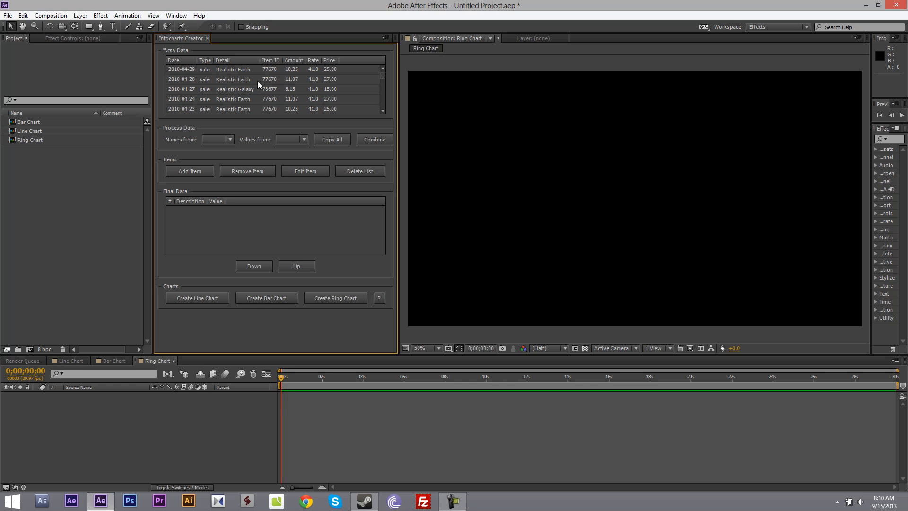
Take names from Detail and values from Amount, copy all rows, and combine duplicates
{"action": "left_click", "coordinate": [218, 139]}
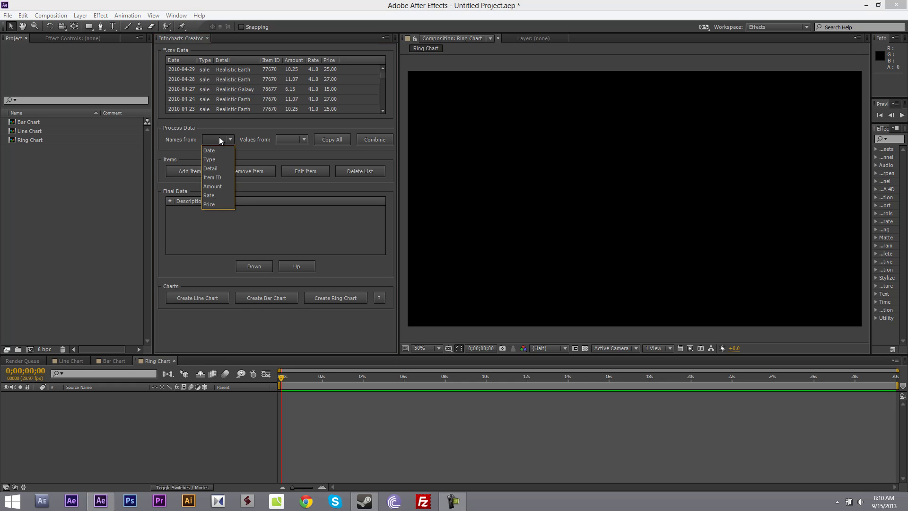
{"action": "mouse_move", "coordinate": [216, 168]}
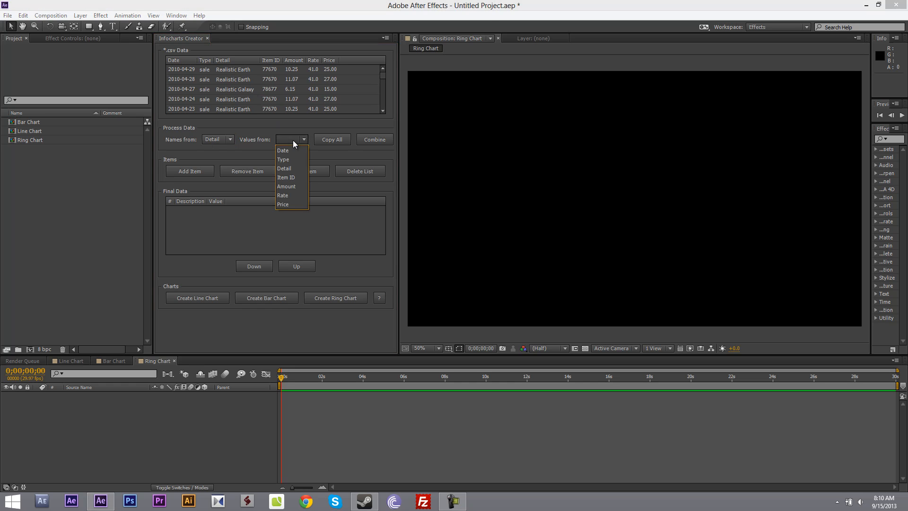
{"action": "mouse_move", "coordinate": [291, 162]}
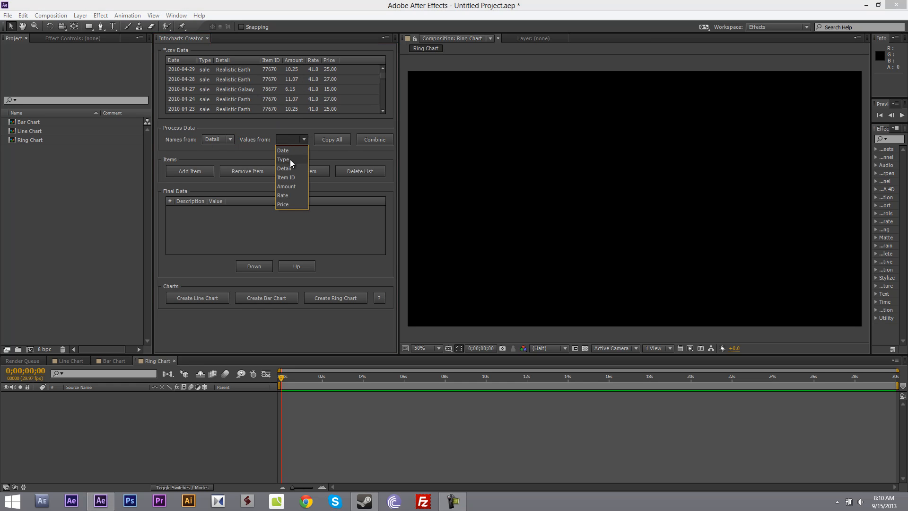
{"action": "left_click", "coordinate": [286, 186]}
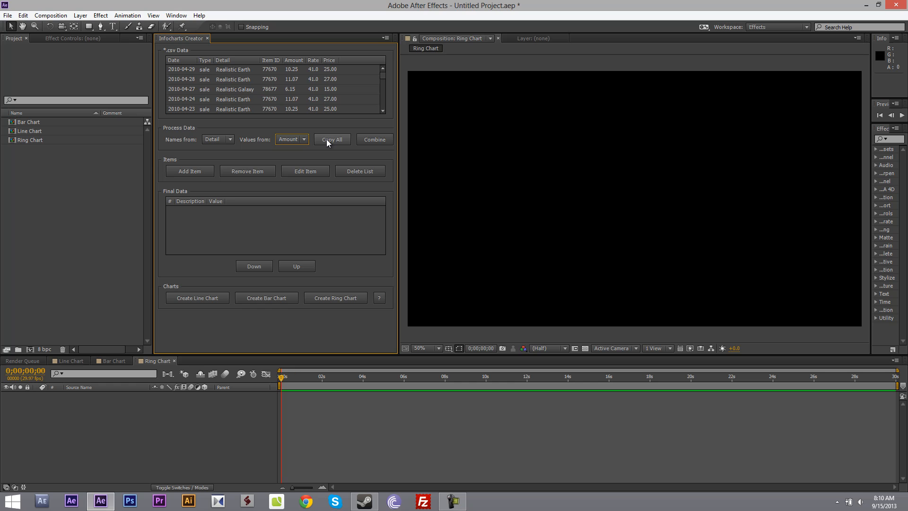
{"action": "left_click", "coordinate": [331, 139]}
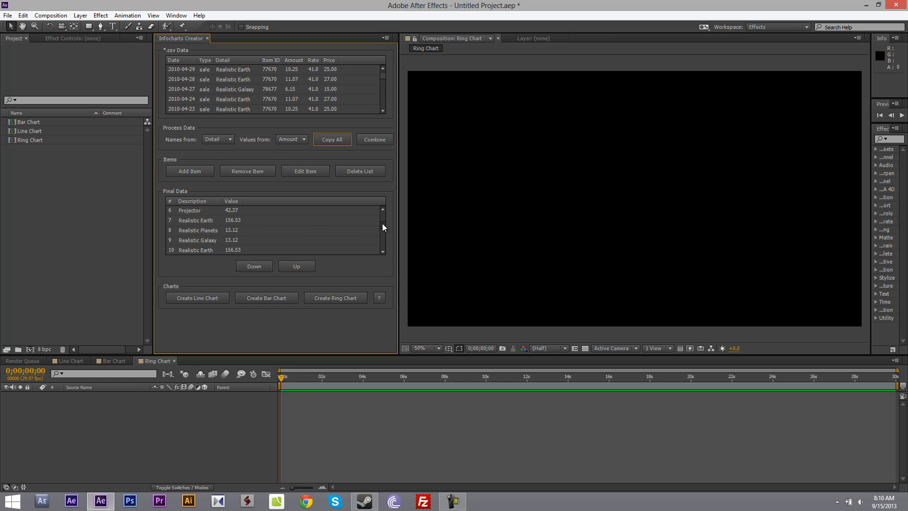
{"action": "left_click", "coordinate": [374, 139]}
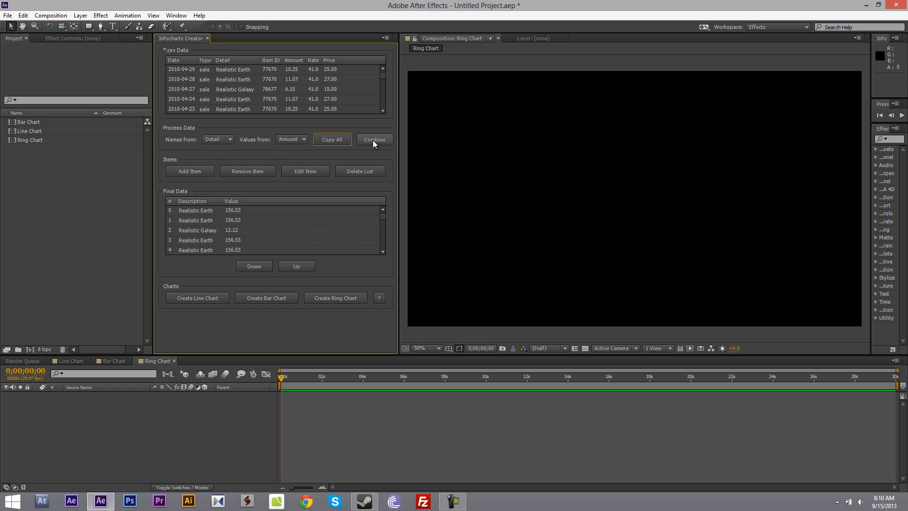
{"action": "left_click", "coordinate": [375, 139]}
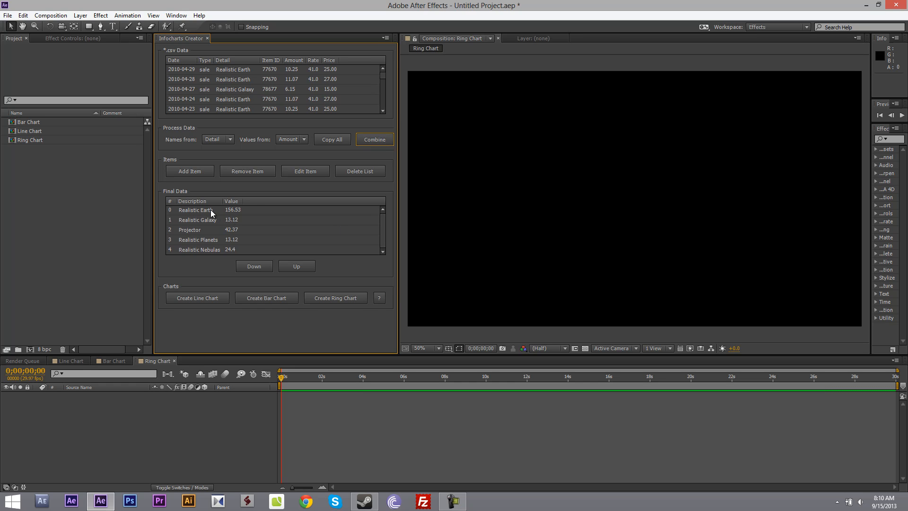
{"action": "mouse_move", "coordinate": [246, 213]}
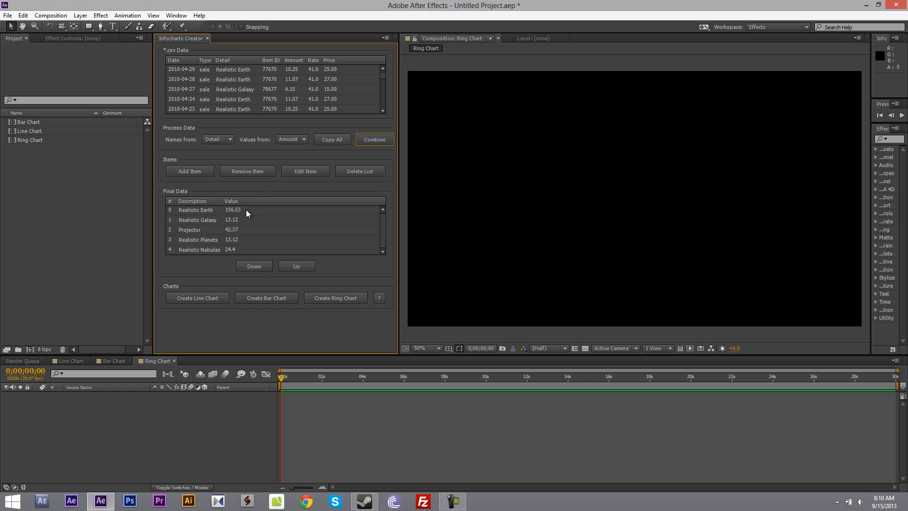
{"action": "mouse_move", "coordinate": [207, 239]}
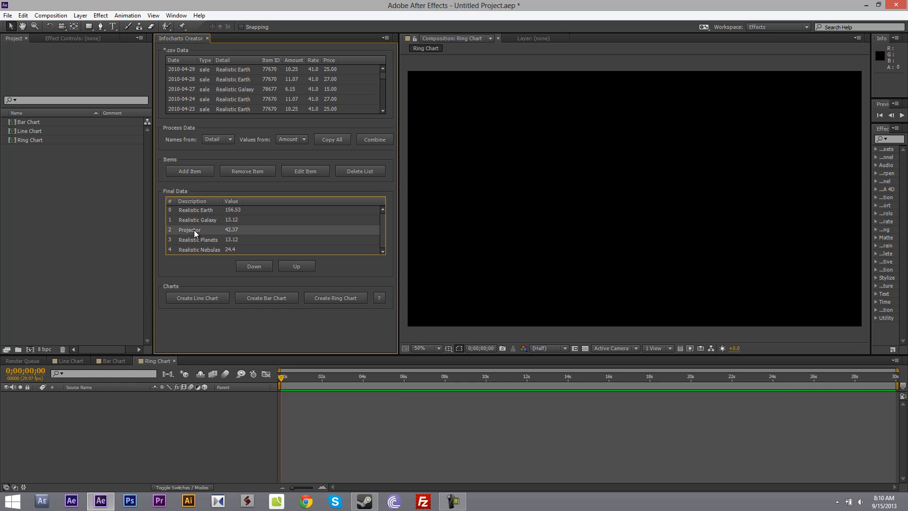
Move Projector to the bottom and rename Realistic Planets to Realistic Planet, valued 56.4
{"action": "left_click", "coordinate": [254, 266]}
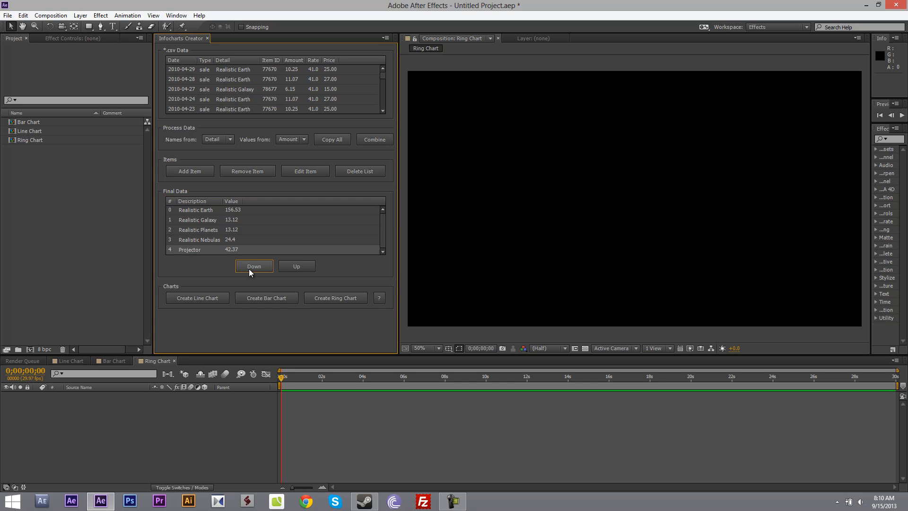
{"action": "mouse_move", "coordinate": [206, 256]}
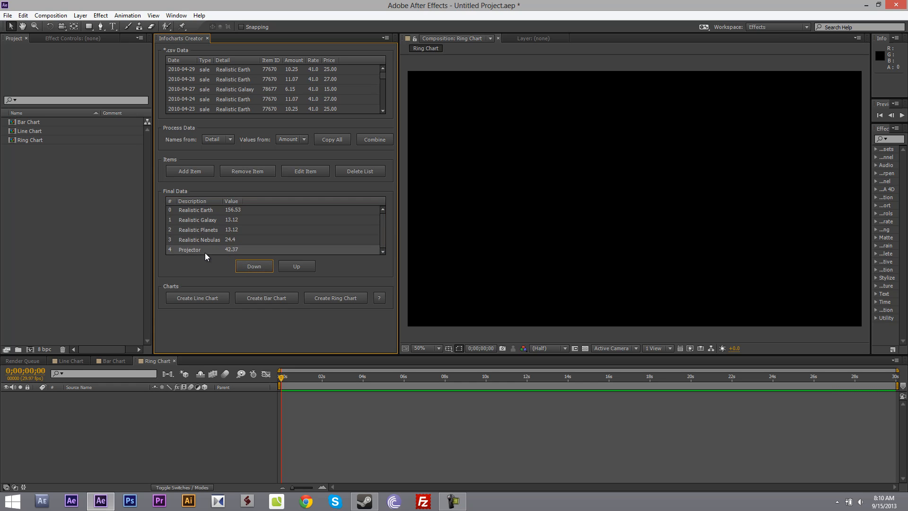
{"action": "mouse_move", "coordinate": [213, 232]}
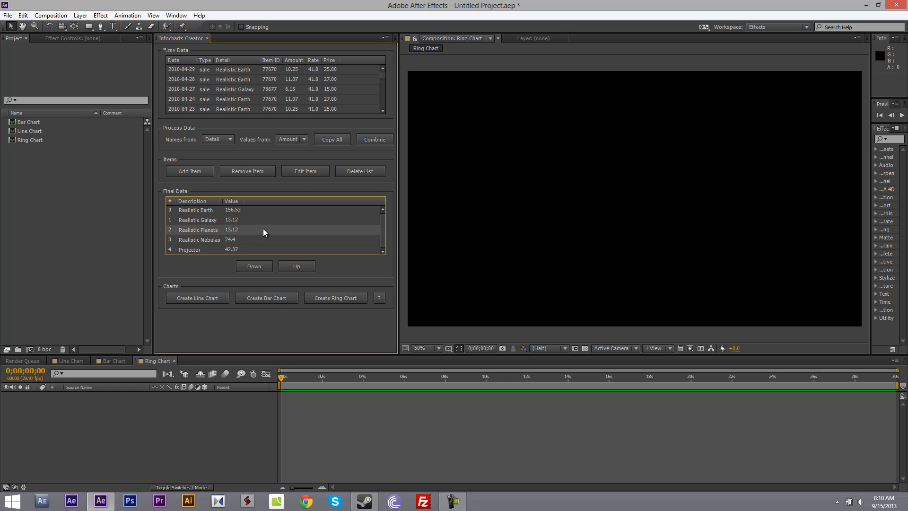
{"action": "left_click", "coordinate": [305, 170]}
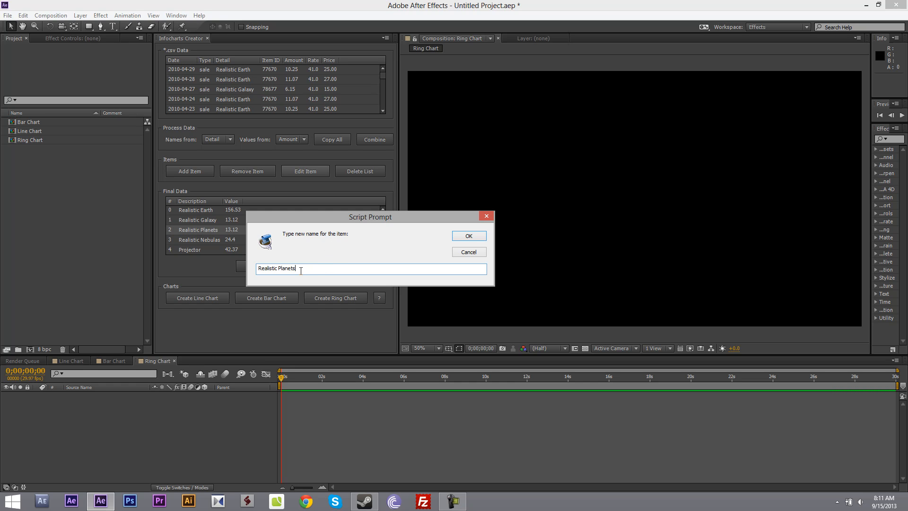
{"action": "left_click", "coordinate": [469, 235]}
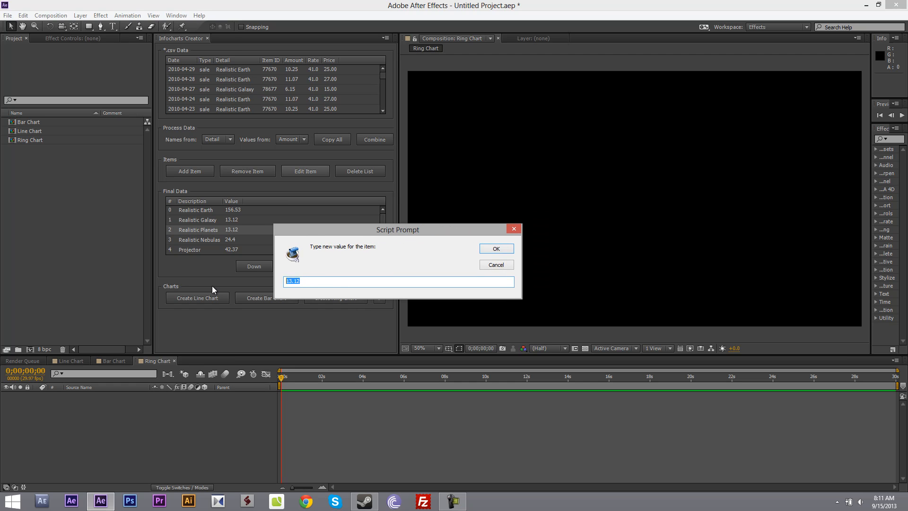
{"action": "type", "text": "56."}
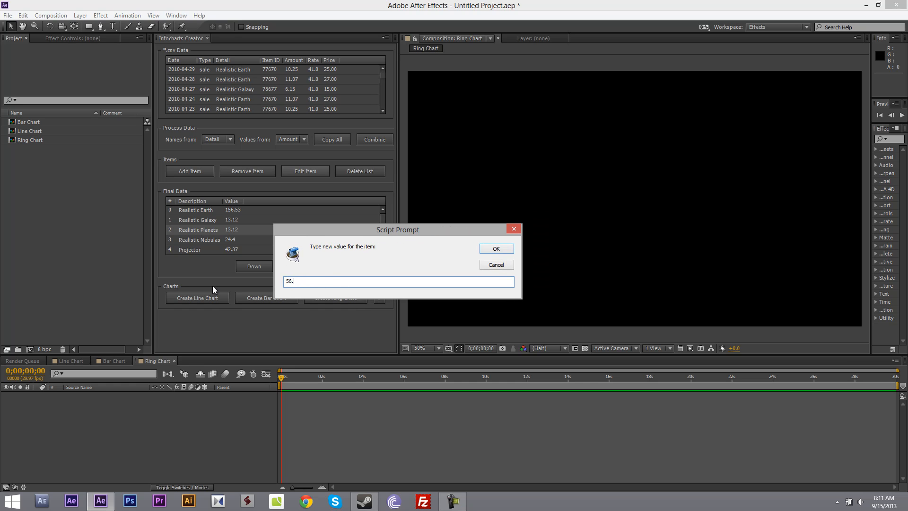
{"action": "left_click", "coordinate": [495, 248]}
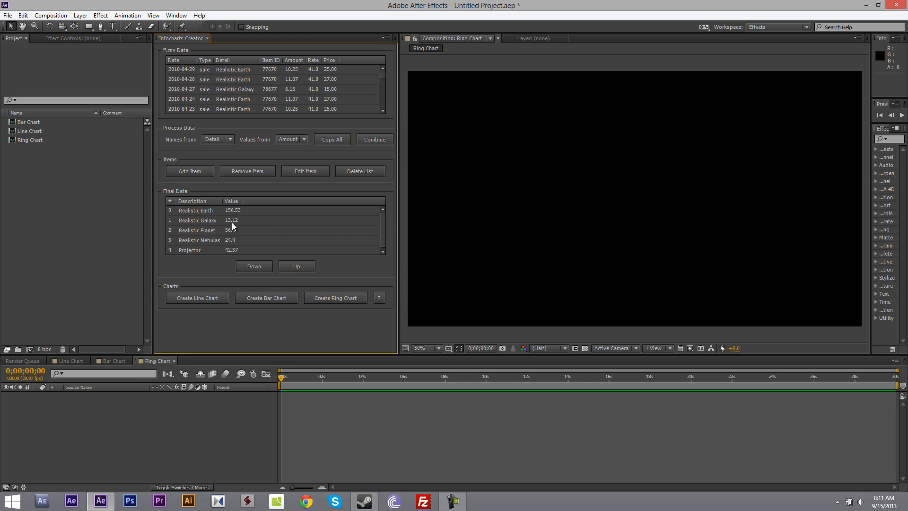
Re-add Realistic Galaxy with value 35.2, then decline clearing the item list
{"action": "left_click", "coordinate": [247, 171]}
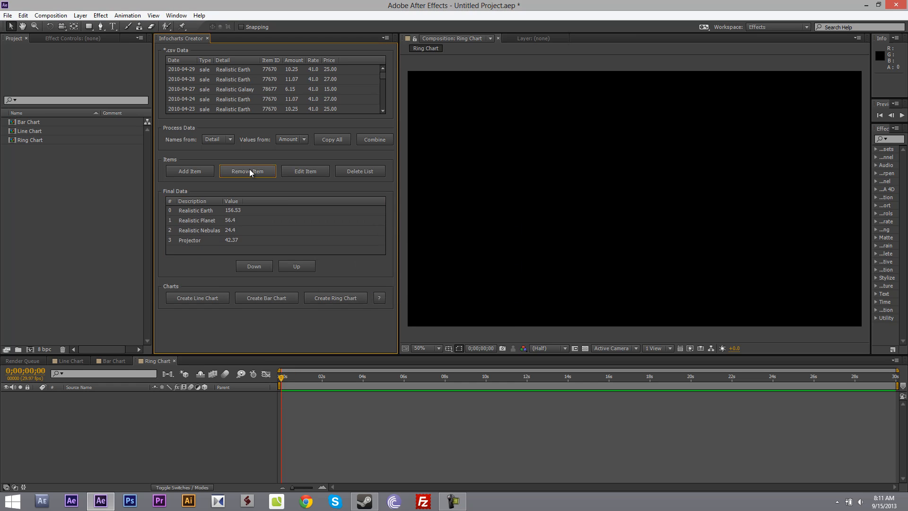
{"action": "left_click", "coordinate": [189, 171]}
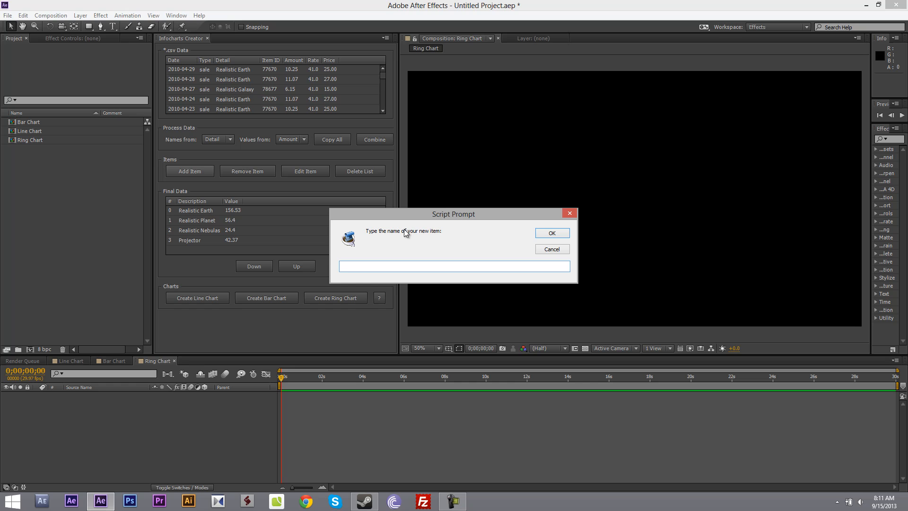
{"action": "type", "text": "Realistic"}
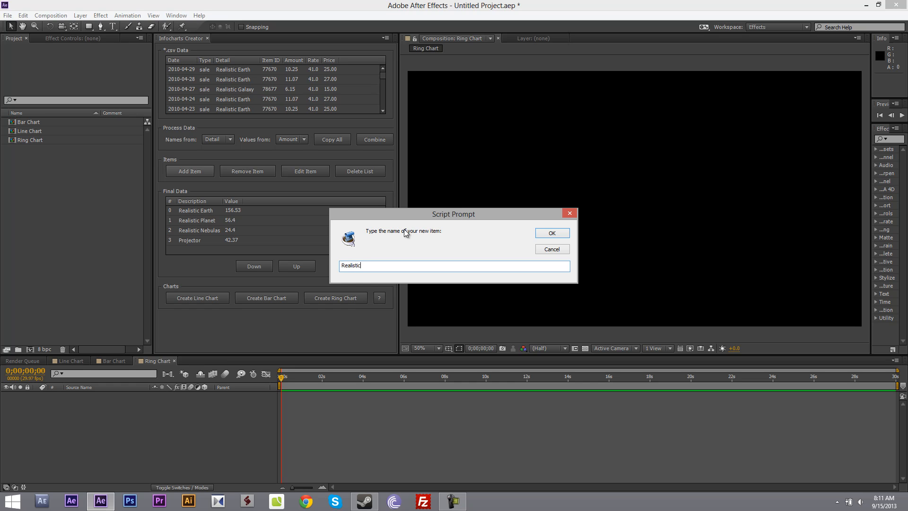
{"action": "left_click", "coordinate": [551, 233]}
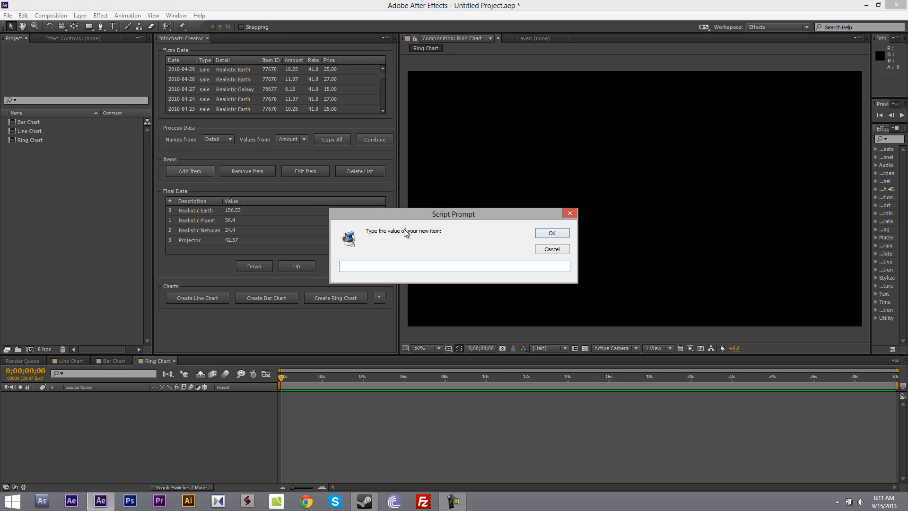
{"action": "type", "text": "35.2"}
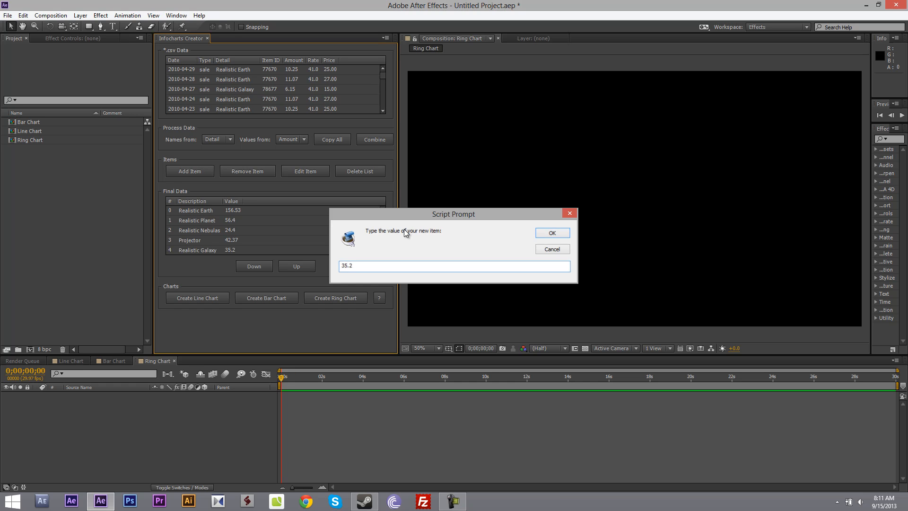
{"action": "left_click", "coordinate": [551, 232]}
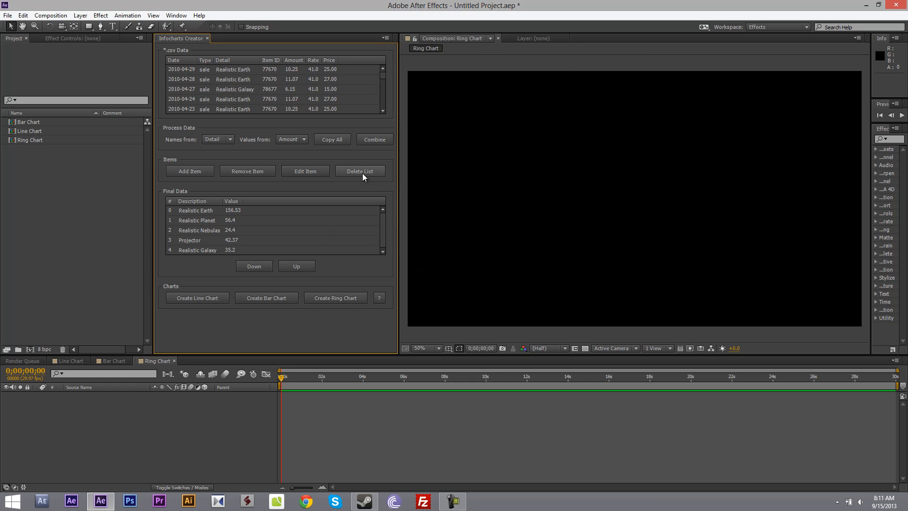
{"action": "left_click", "coordinate": [359, 171]}
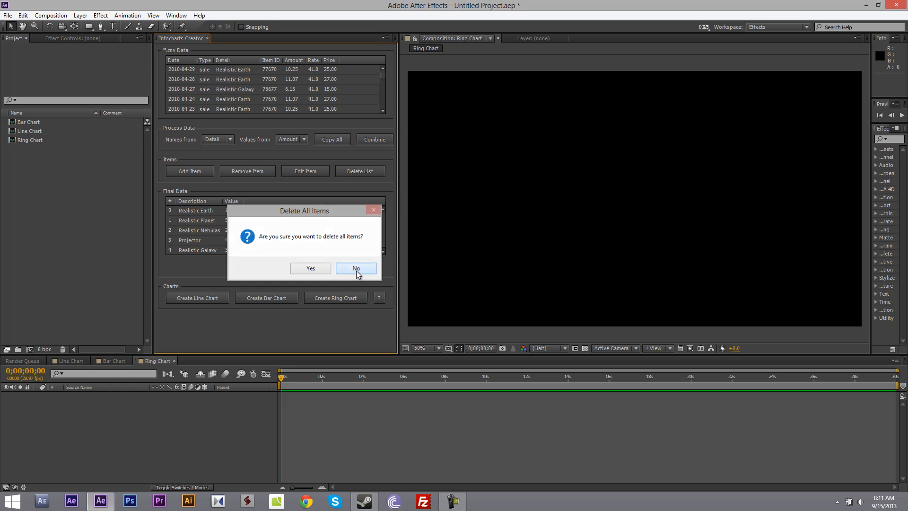
{"action": "left_click", "coordinate": [355, 268]}
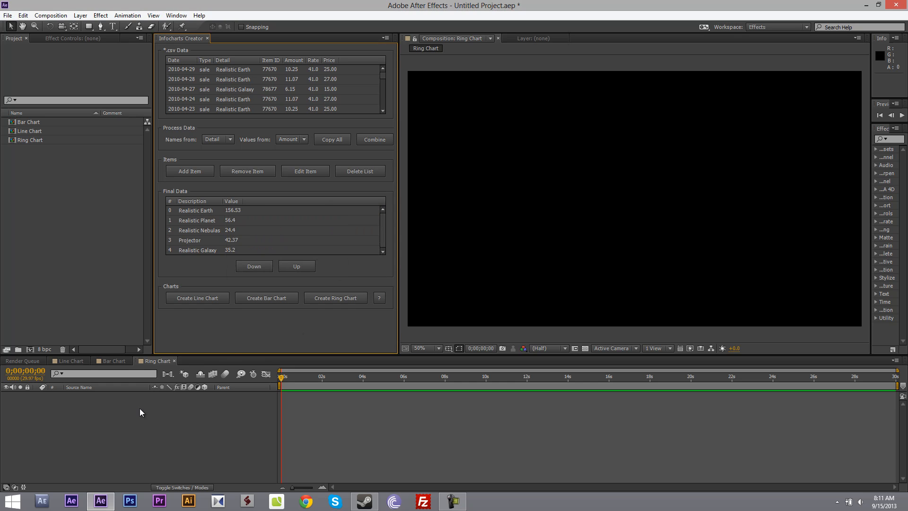
Open the Line Chart composition and create the line chart from the five items
{"action": "left_click", "coordinate": [69, 361]}
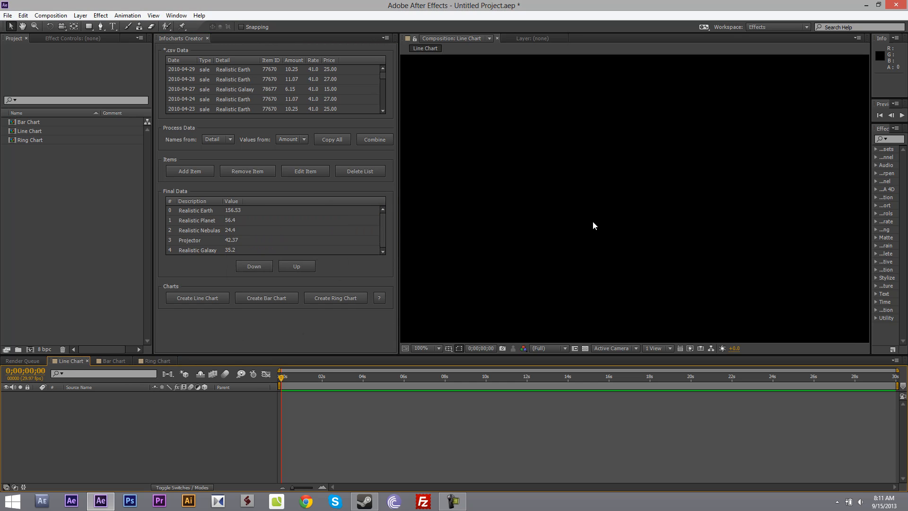
{"action": "left_click", "coordinate": [421, 348]}
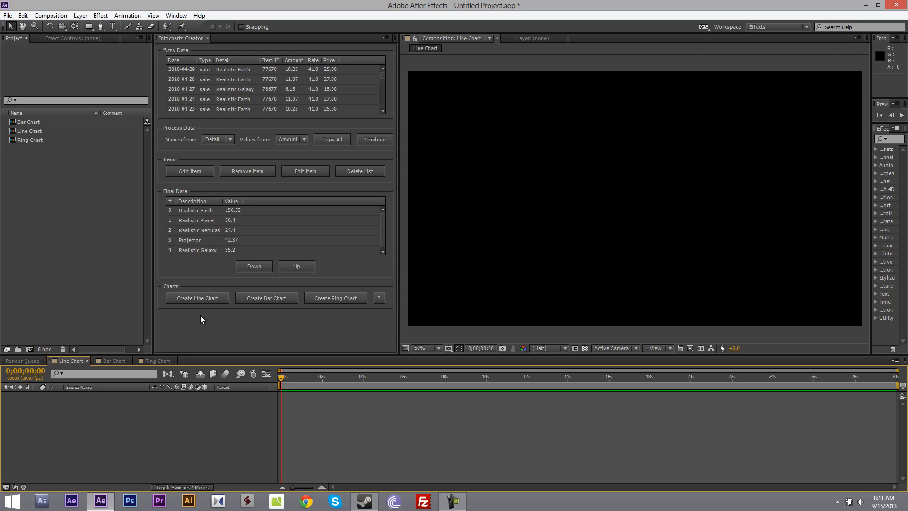
{"action": "mouse_move", "coordinate": [197, 298]}
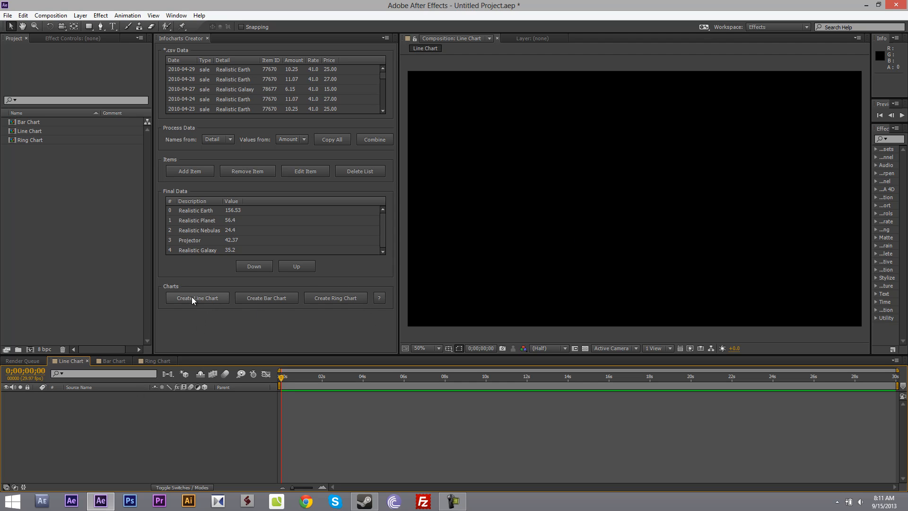
{"action": "left_click", "coordinate": [197, 297]}
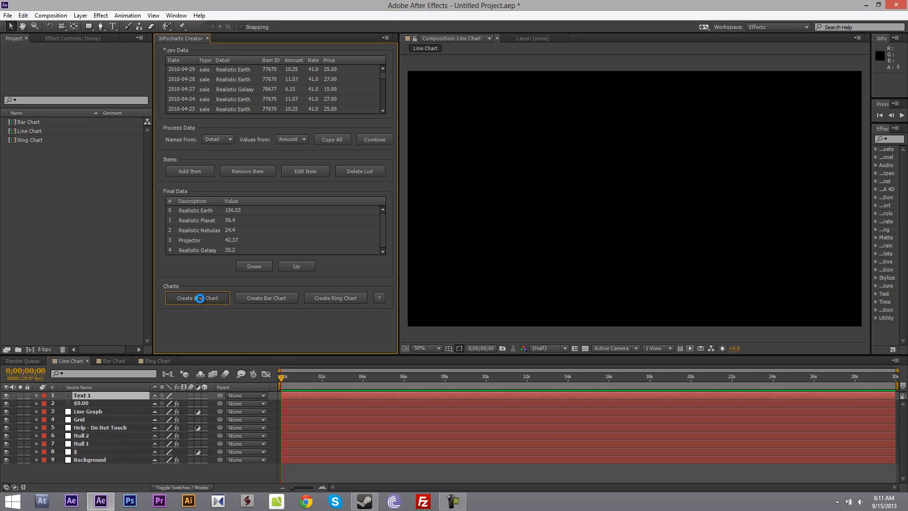
{"action": "left_click", "coordinate": [196, 298]}
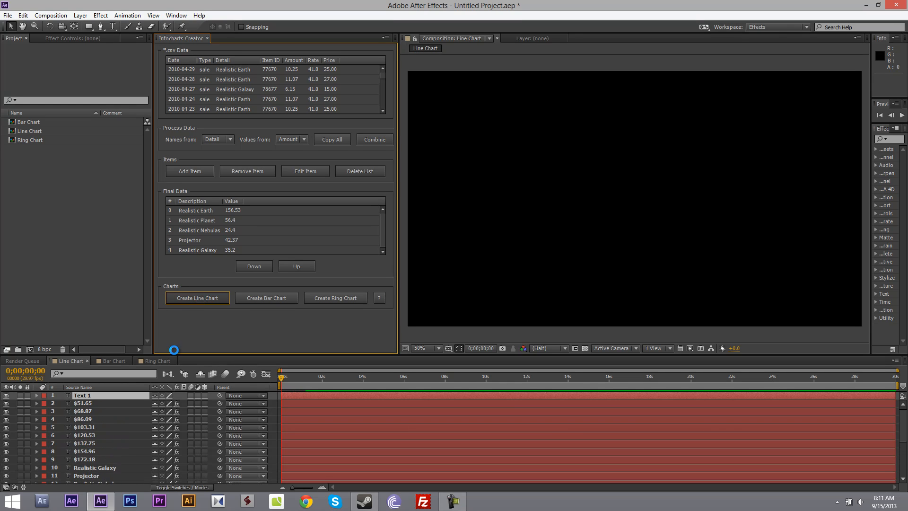
{"action": "left_click", "coordinate": [197, 297]}
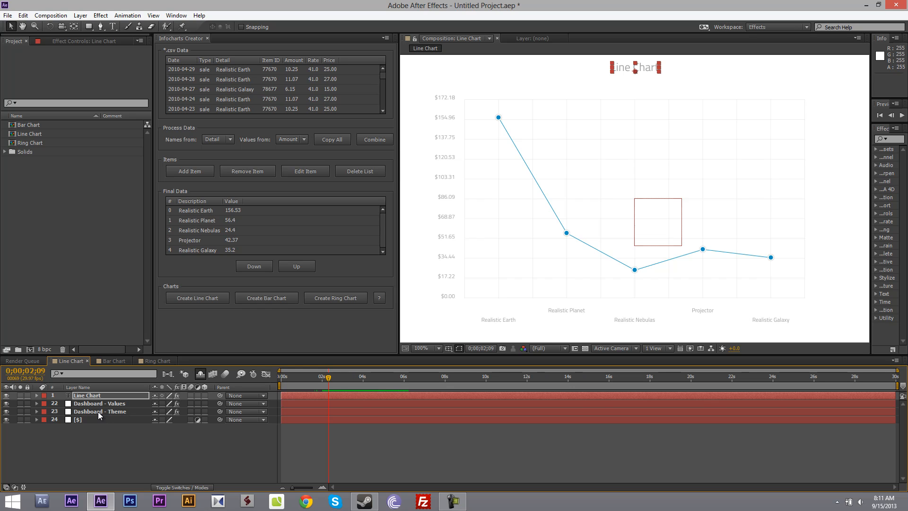
Select the Dashboard - Theme layer and show its Effect Controls
{"action": "left_click", "coordinate": [101, 411]}
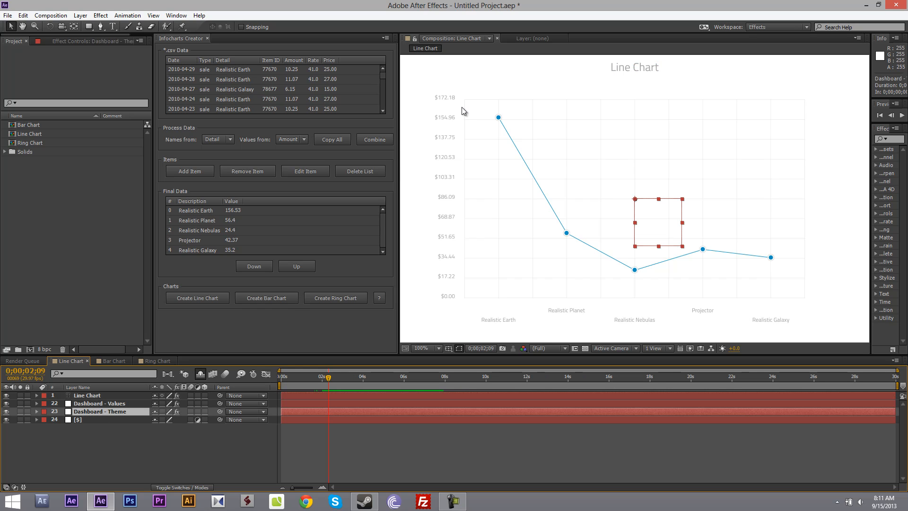
{"action": "left_click", "coordinate": [176, 15]}
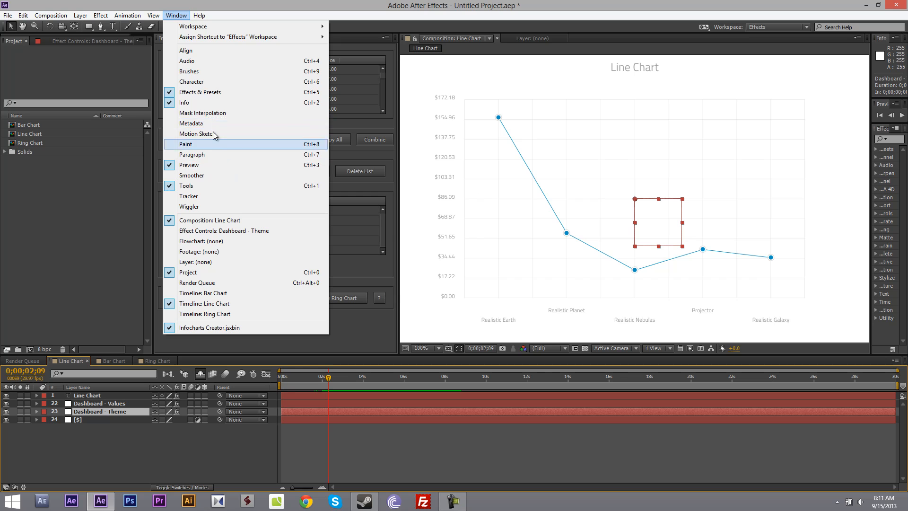
{"action": "left_click", "coordinate": [209, 327]}
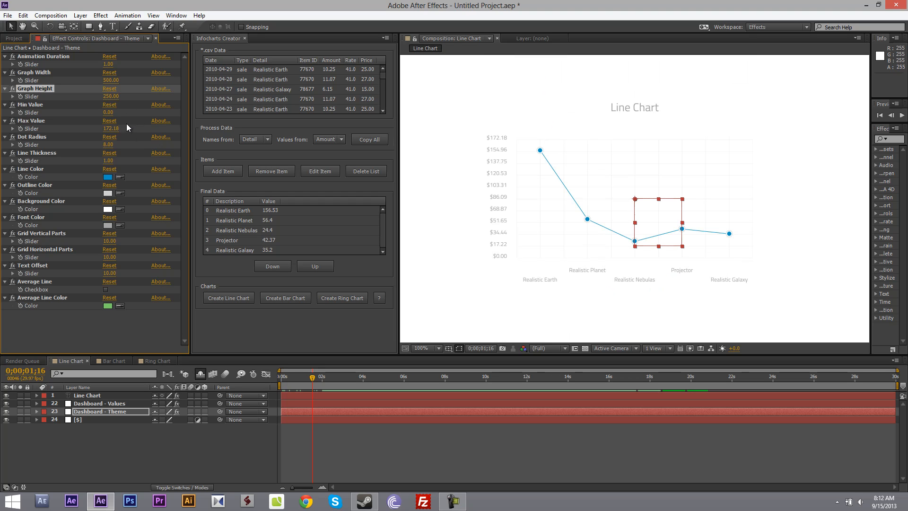
Set Max Value to 200, Dot Radius to 12 and Line Thickness to 4
{"action": "double_click", "coordinate": [109, 128]}
{"action": "type", "text": "200"}
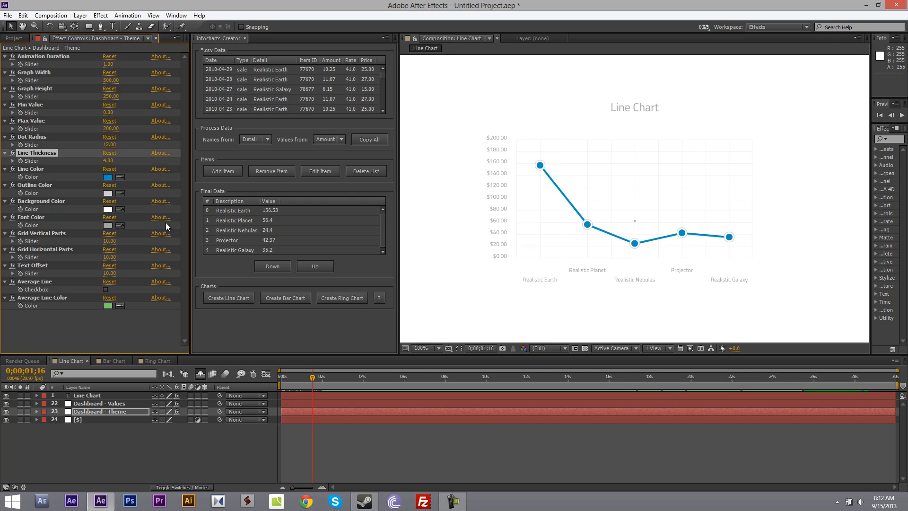
{"action": "mouse_move", "coordinate": [109, 182]}
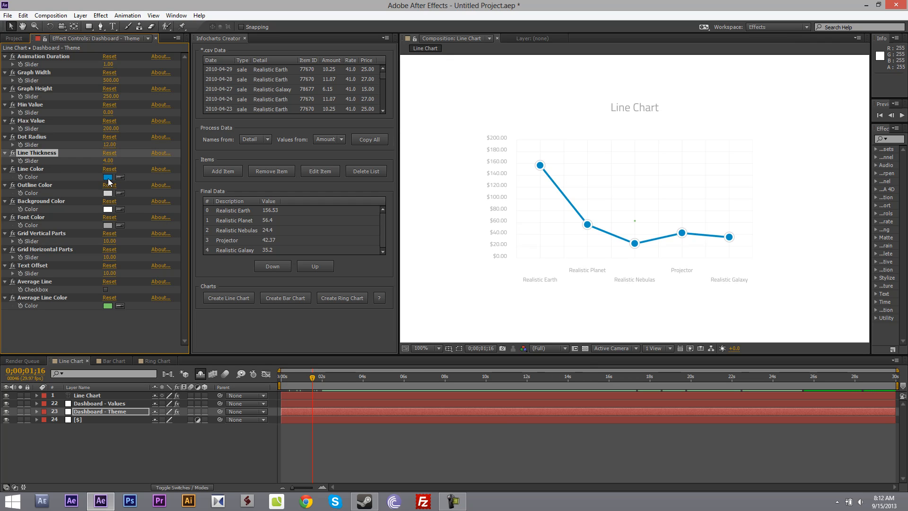
Make the line and outline colours white and the background #233762
{"action": "left_click", "coordinate": [106, 177]}
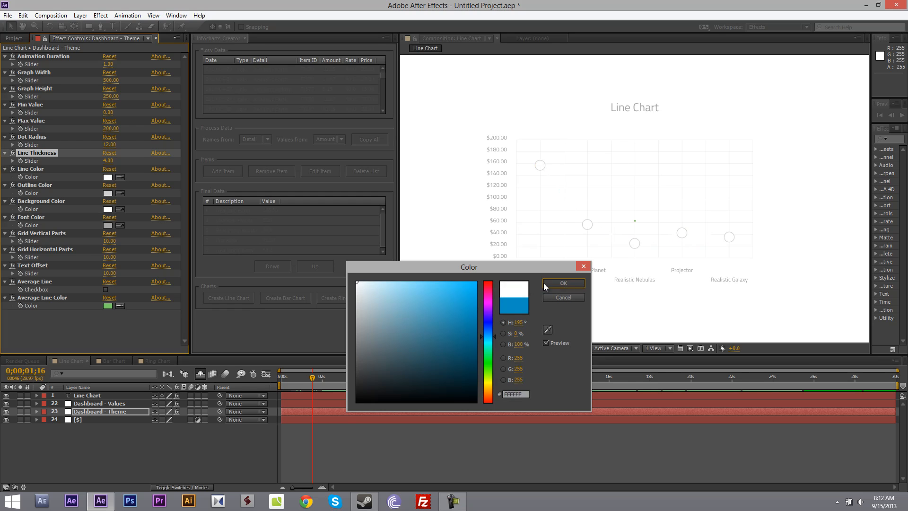
{"action": "left_click", "coordinate": [487, 287]}
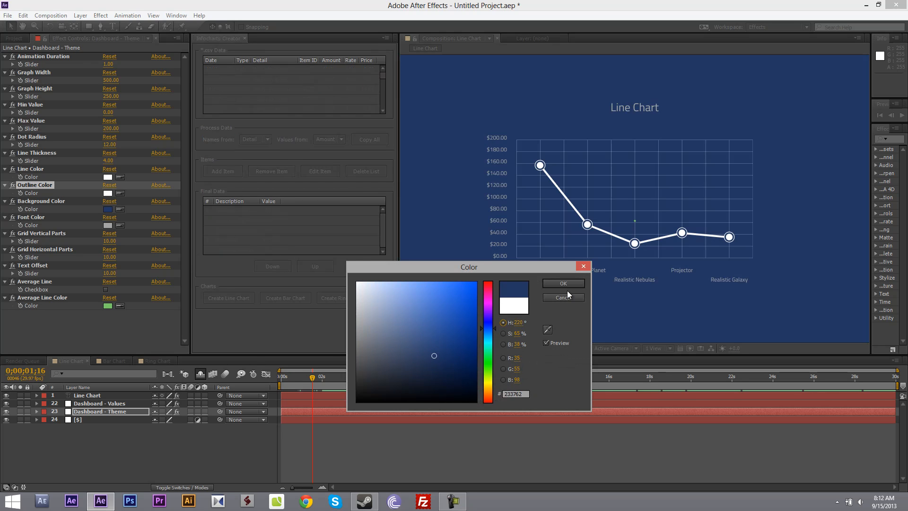
{"action": "left_click", "coordinate": [562, 284]}
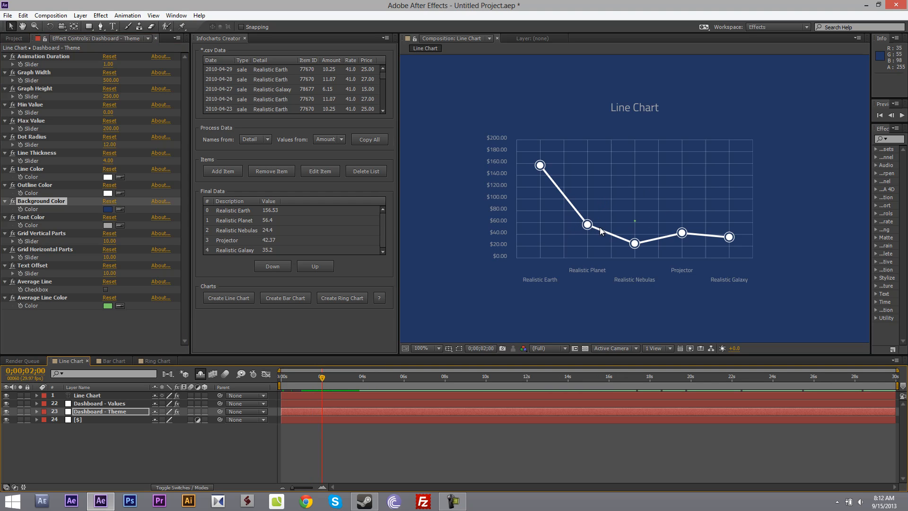
{"action": "mouse_move", "coordinate": [130, 239]}
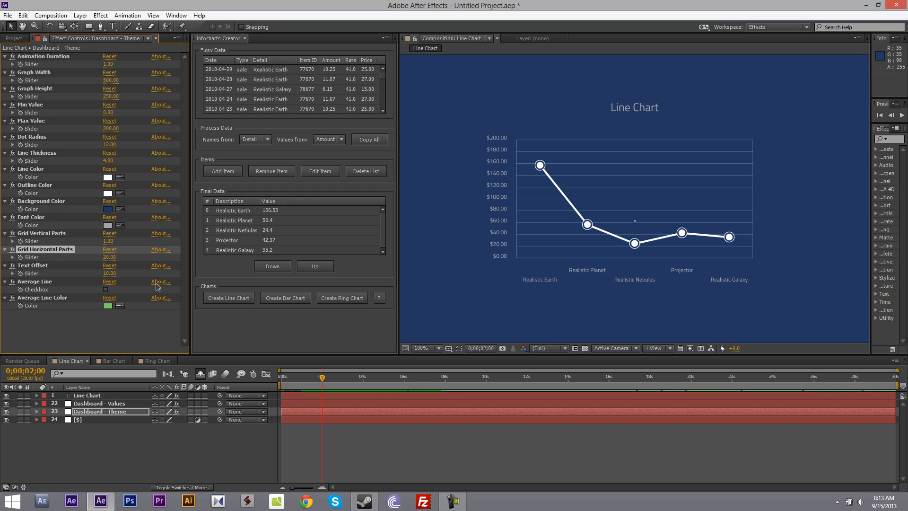
{"action": "mouse_move", "coordinate": [559, 243]}
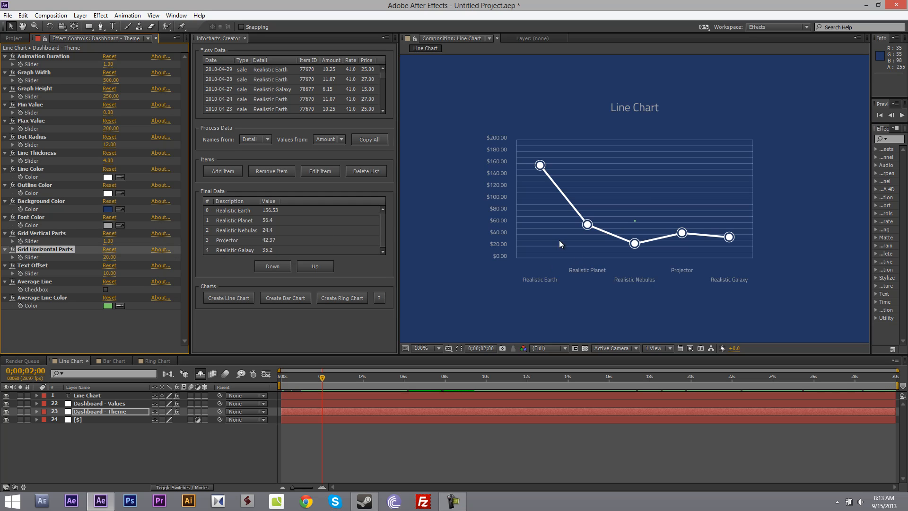
{"action": "mouse_move", "coordinate": [526, 224]}
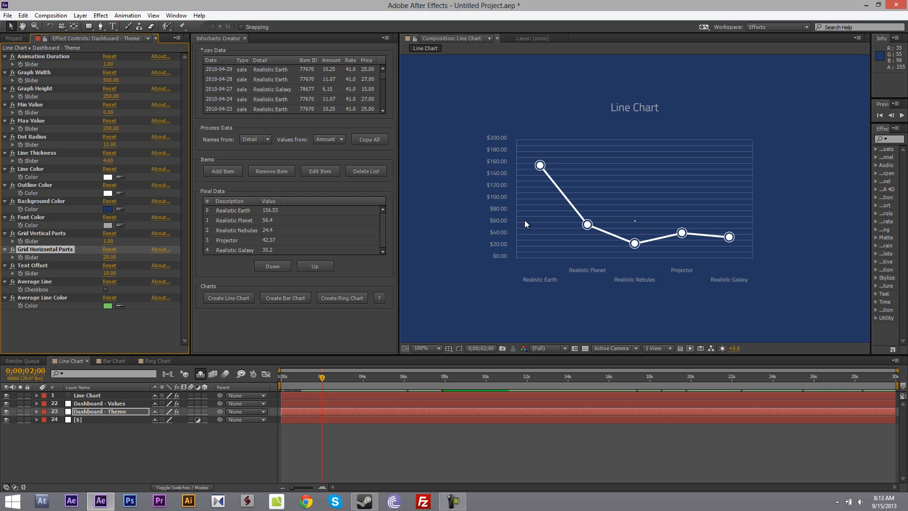
{"action": "mouse_move", "coordinate": [538, 234]}
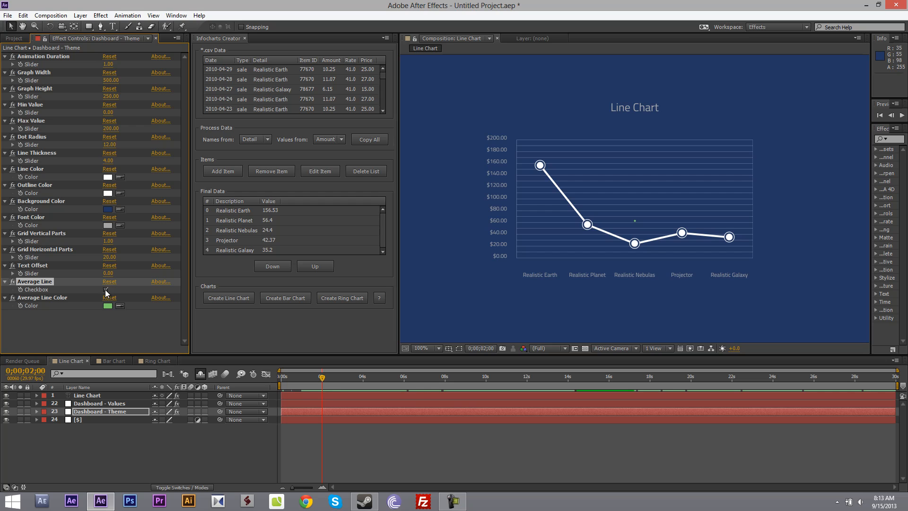
Set grid parts to 1 vertical and 20 horizontal, text offset 0, and add a red average line
{"action": "left_click", "coordinate": [107, 305]}
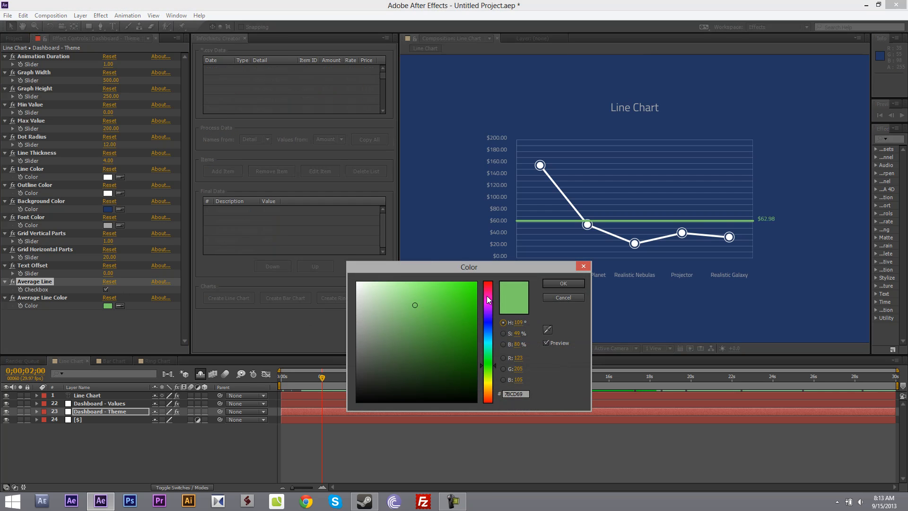
{"action": "left_click", "coordinate": [562, 284]}
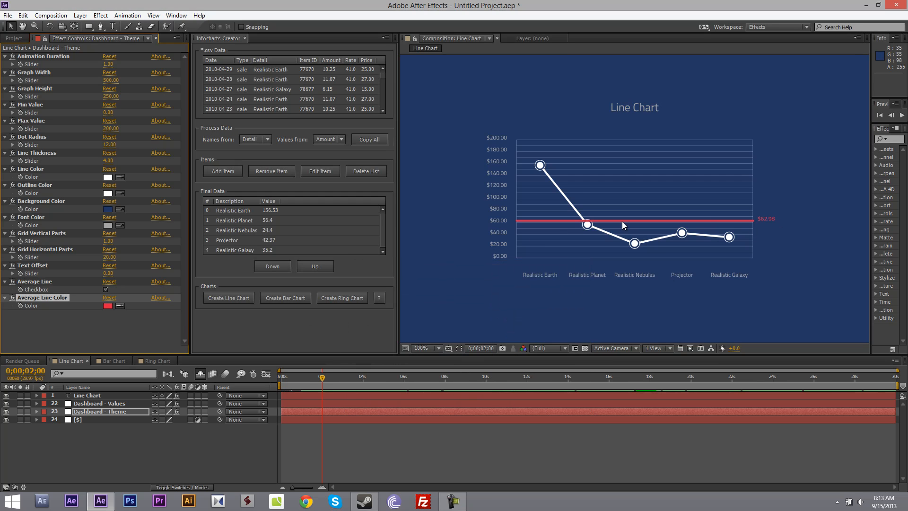
{"action": "mouse_move", "coordinate": [426, 242]}
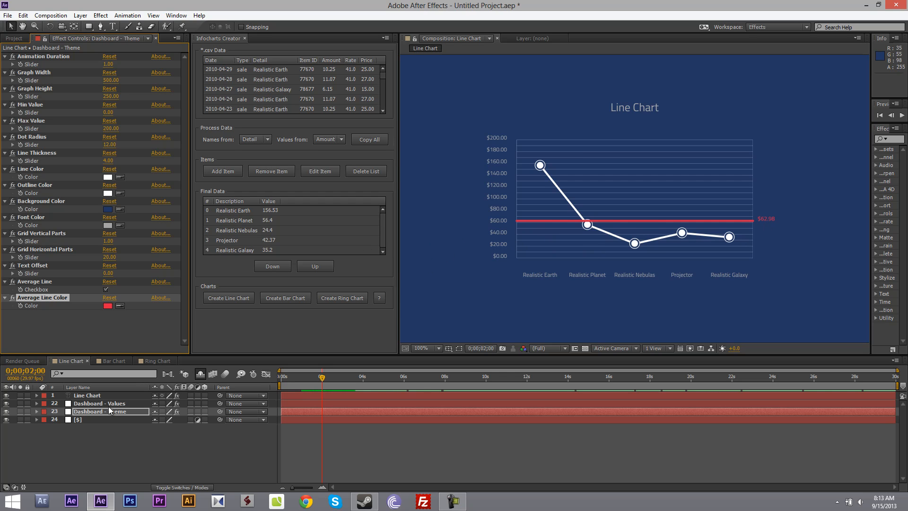
Set Realistic Earth to 100 and Projector to about 25, lowering the average to $48.20
{"action": "left_click", "coordinate": [101, 403]}
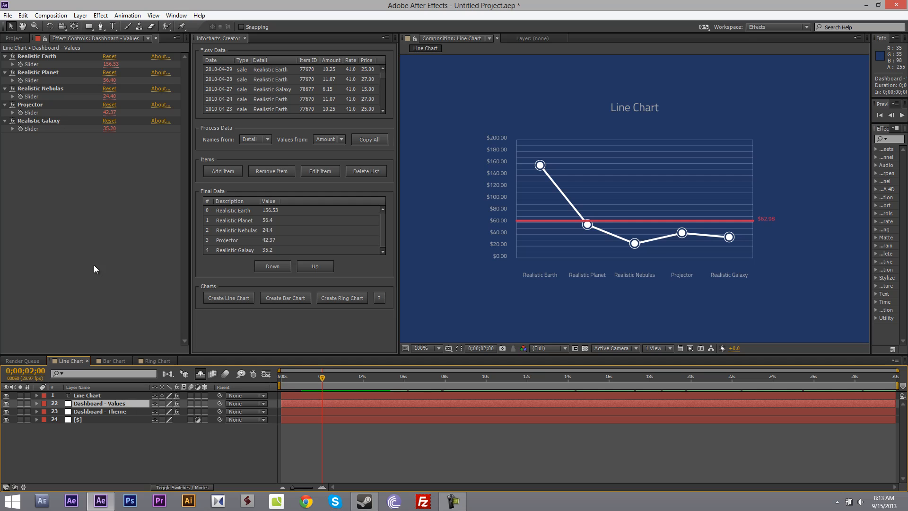
{"action": "mouse_move", "coordinate": [92, 111]}
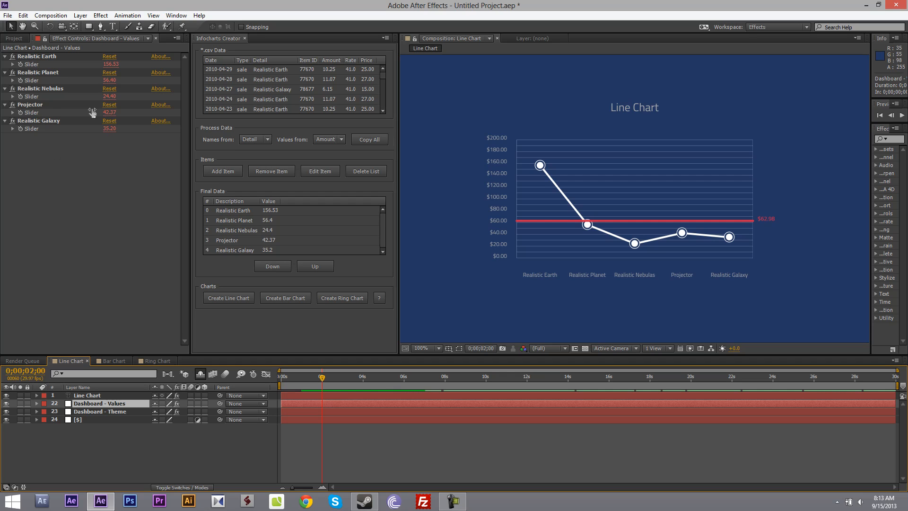
{"action": "double_click", "coordinate": [111, 64]}
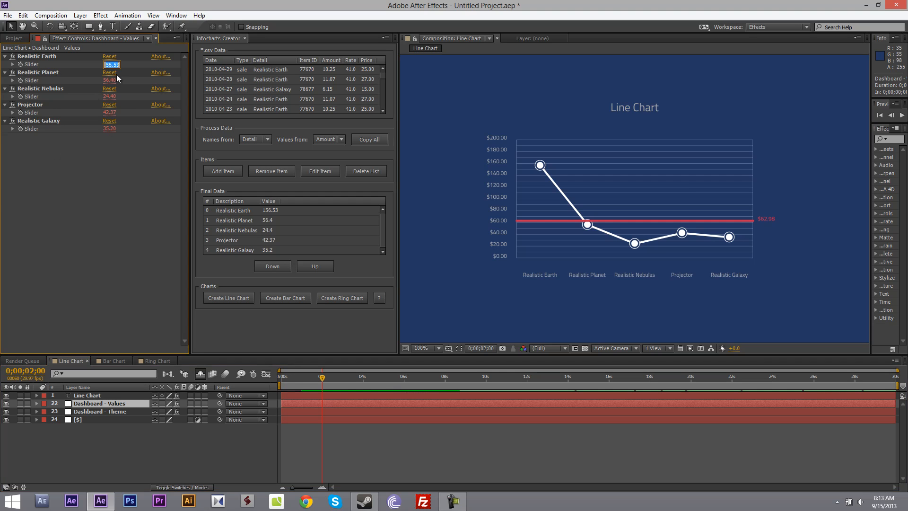
{"action": "mouse_move", "coordinate": [154, 137]}
{"action": "type", "text": "100"}
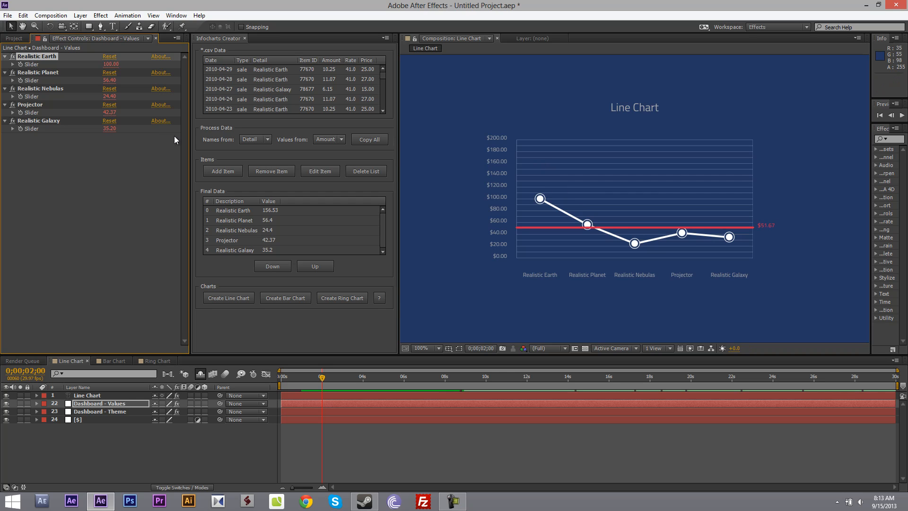
{"action": "left_click", "coordinate": [288, 376]}
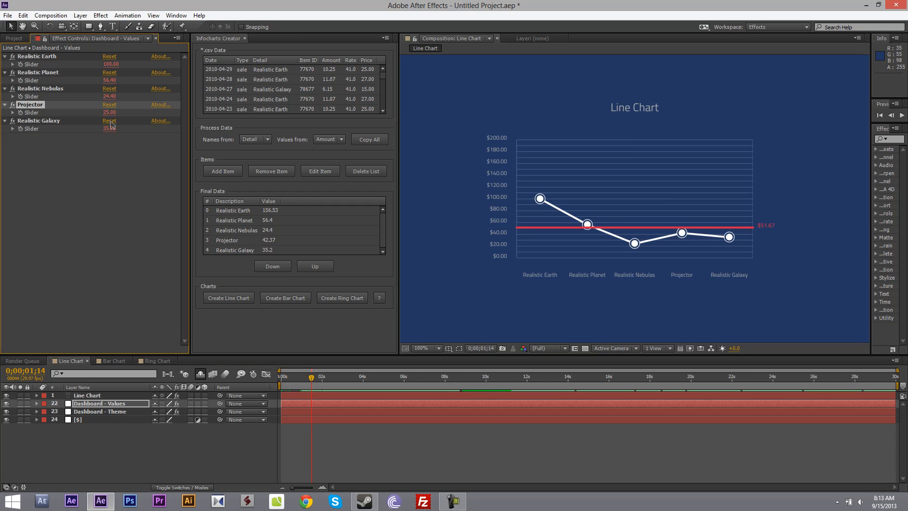
{"action": "left_click", "coordinate": [13, 38]}
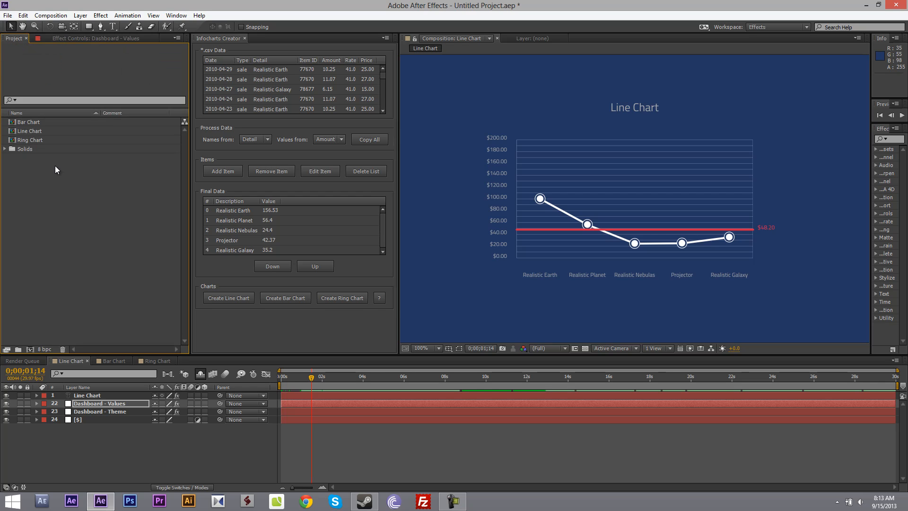
Open the Bar Chart composition and generate a blue bar chart of the five items
{"action": "left_click", "coordinate": [111, 361]}
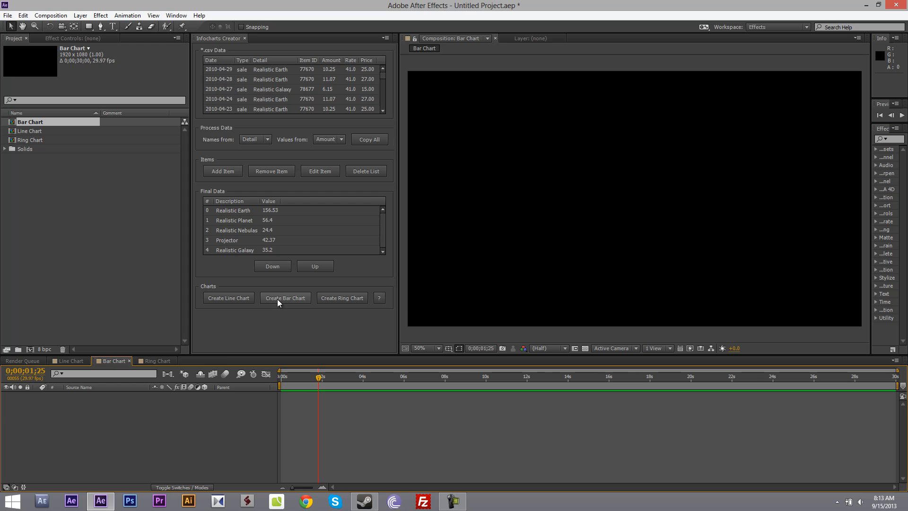
{"action": "left_click", "coordinate": [284, 298]}
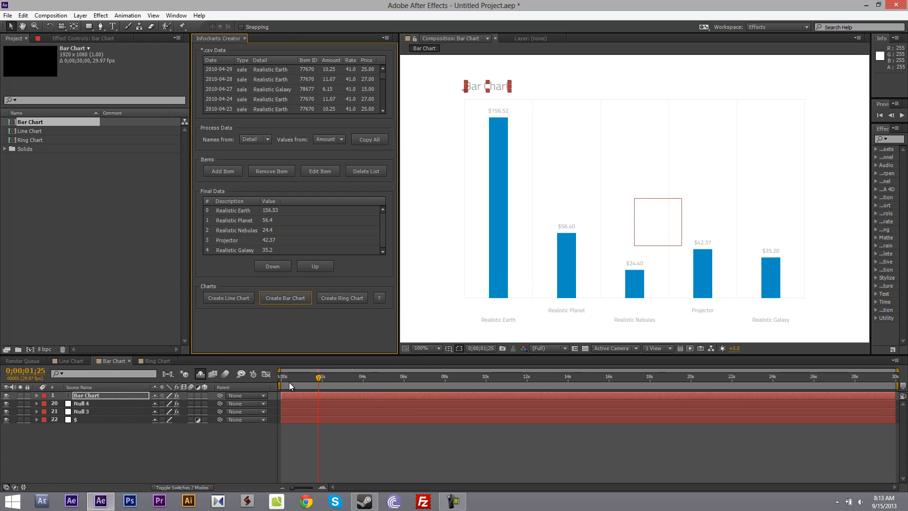
{"action": "left_click", "coordinate": [321, 377]}
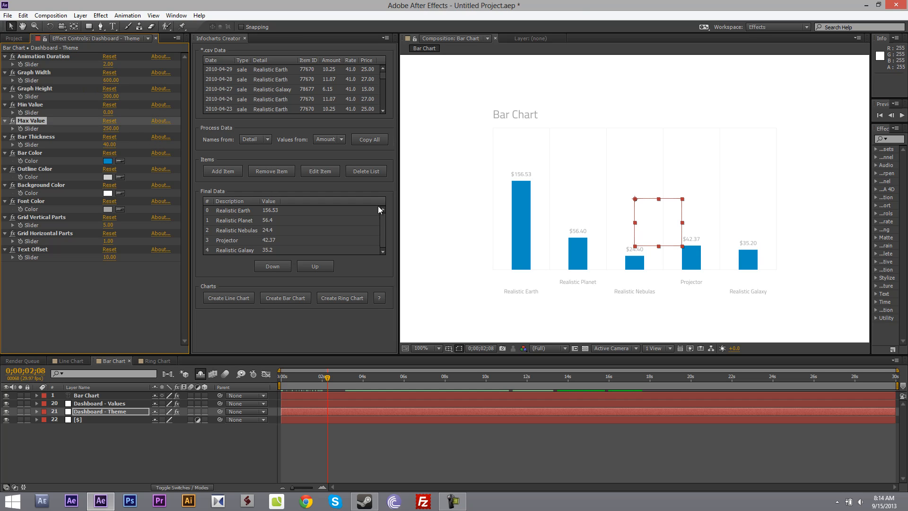
Give the bar chart a dark green background in the Dashboard - Theme controls
{"action": "left_click", "coordinate": [108, 160]}
{"action": "type", "text": "FFFFFF"}
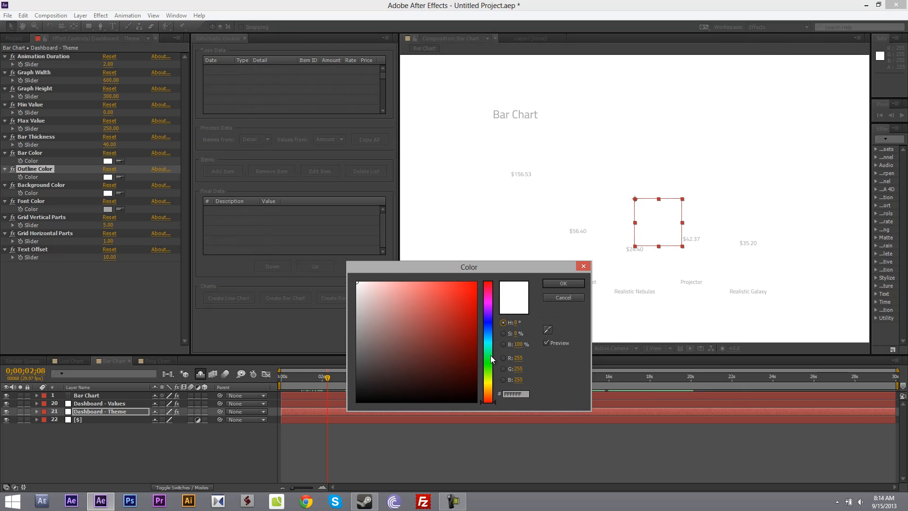
{"action": "left_click", "coordinate": [425, 366]}
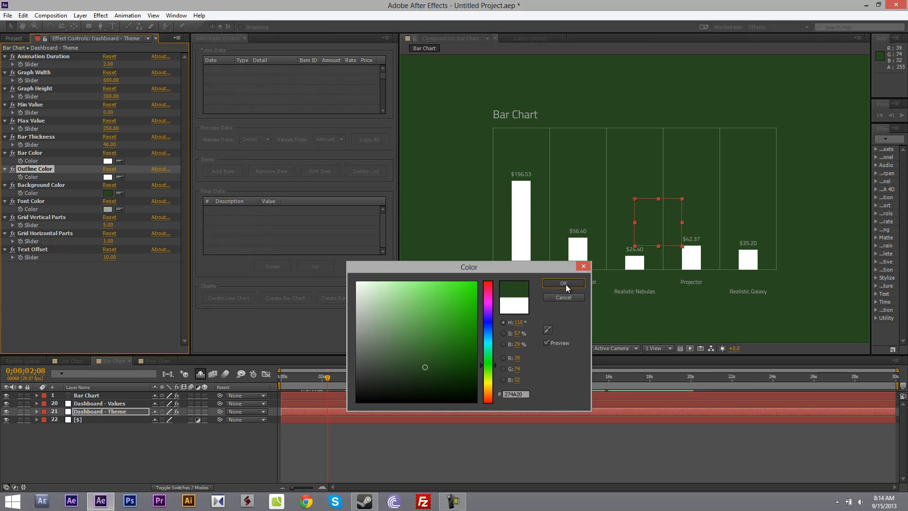
{"action": "left_click", "coordinate": [562, 283]}
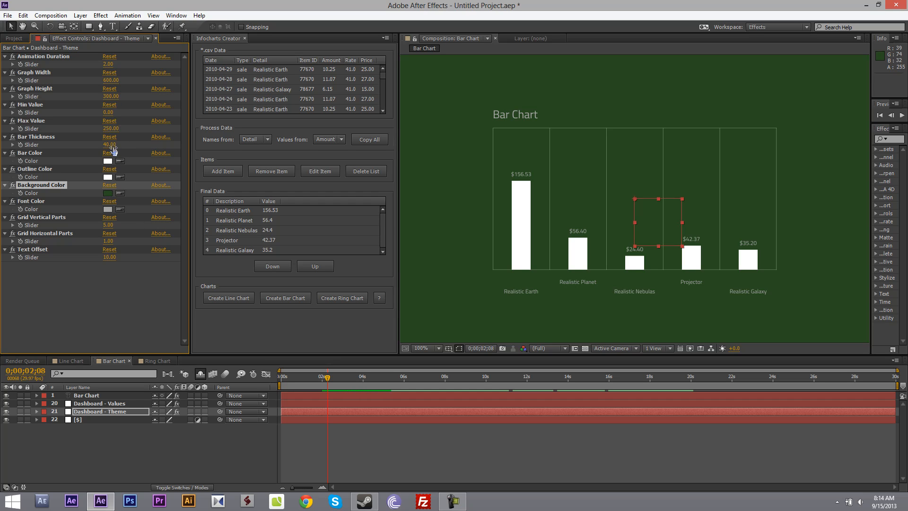
Thicken the bars to 120 and set Grid Vertical Parts to 10
{"action": "left_click_drag", "start_coordinate": [110, 144], "coordinate": [134, 144]}
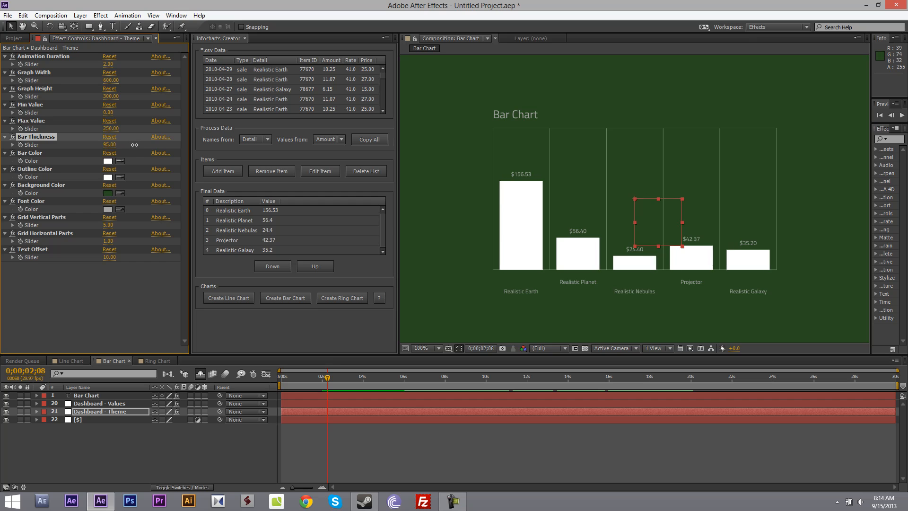
{"action": "left_click_drag", "start_coordinate": [132, 145], "coordinate": [144, 145]}
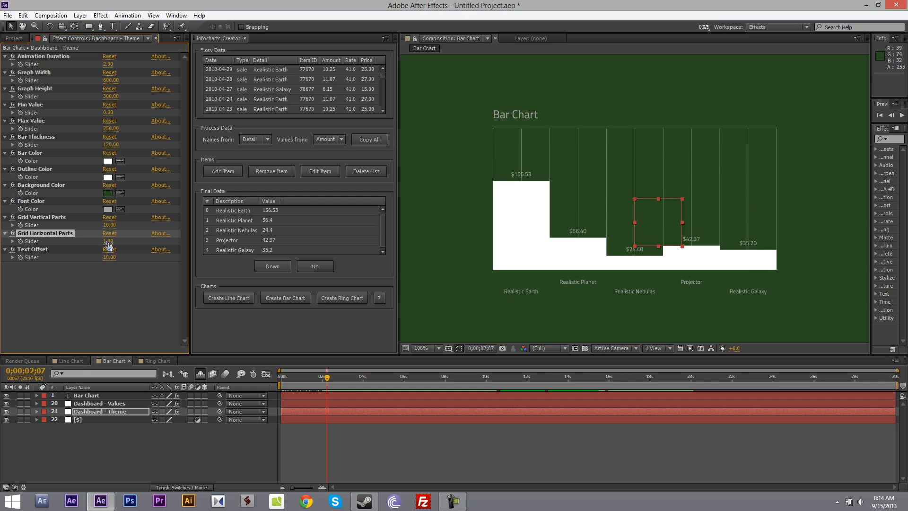
{"action": "left_click", "coordinate": [108, 241]}
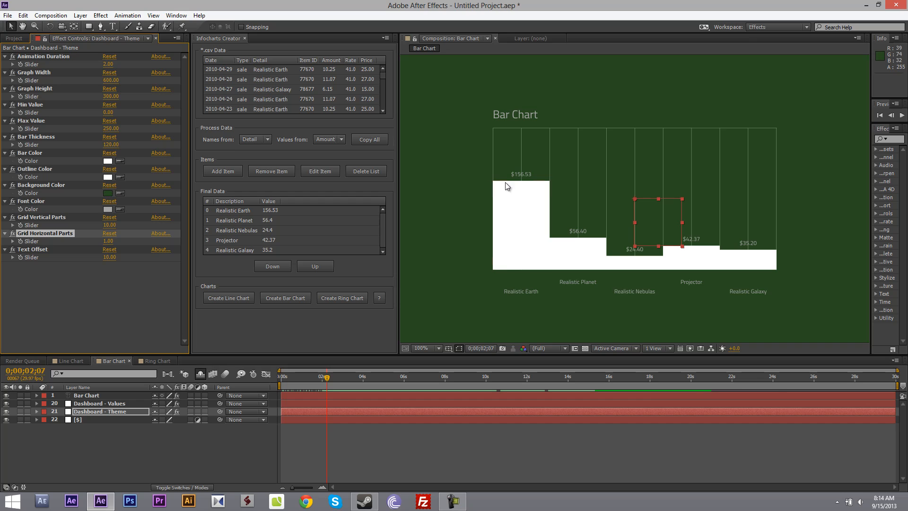
{"action": "left_click", "coordinate": [93, 419]}
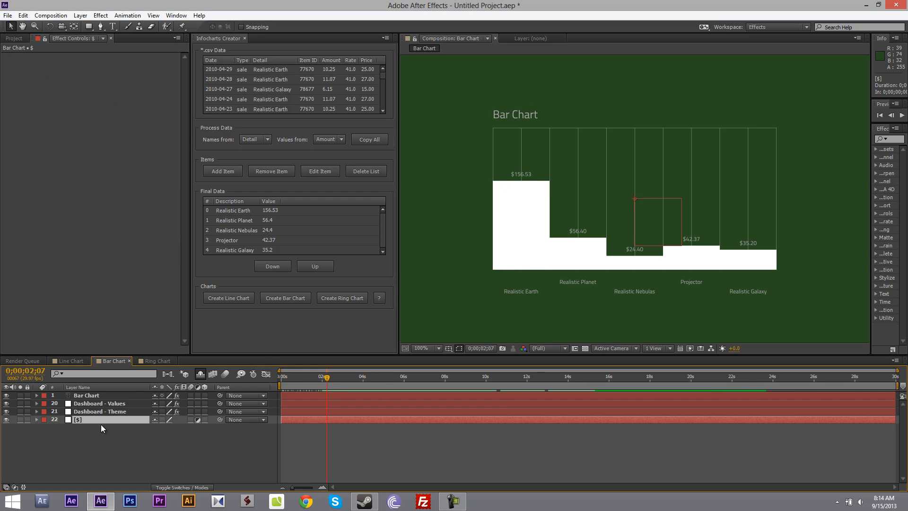
{"action": "mouse_move", "coordinate": [510, 228]}
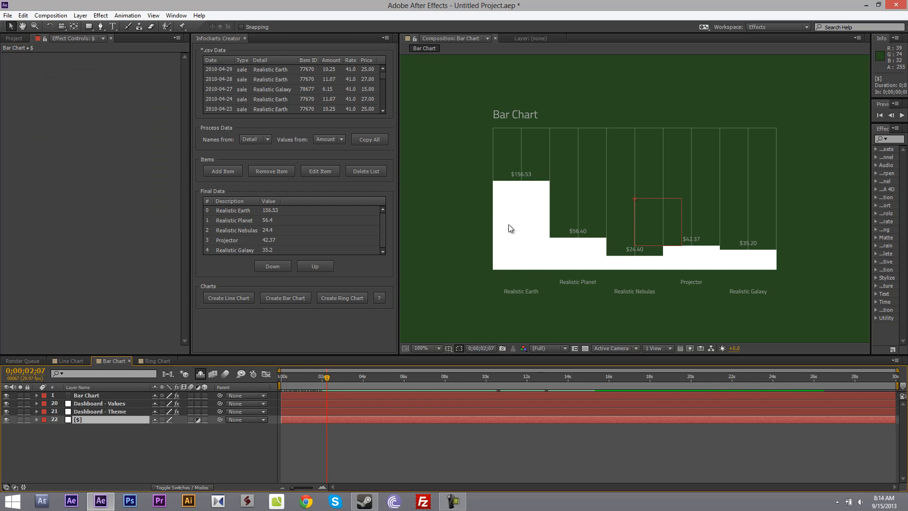
{"action": "double_click", "coordinate": [108, 419]}
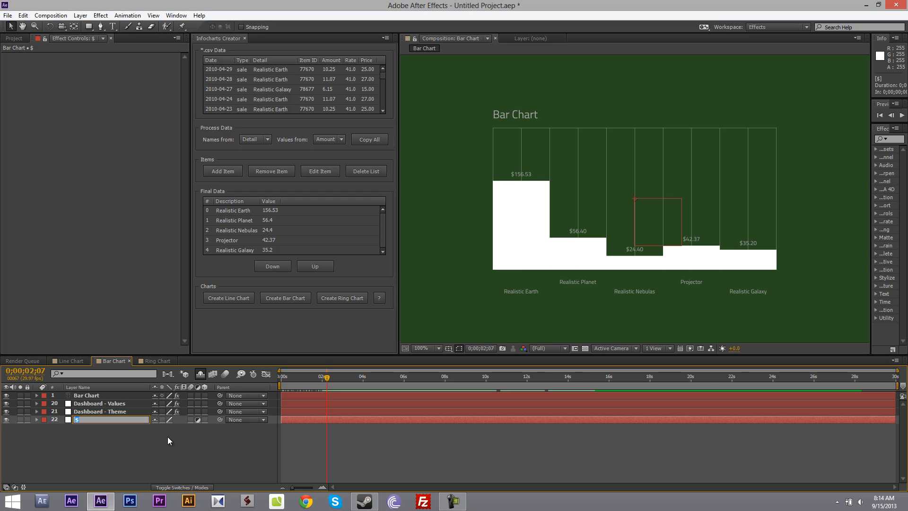
{"action": "type", "text": "EUR"}
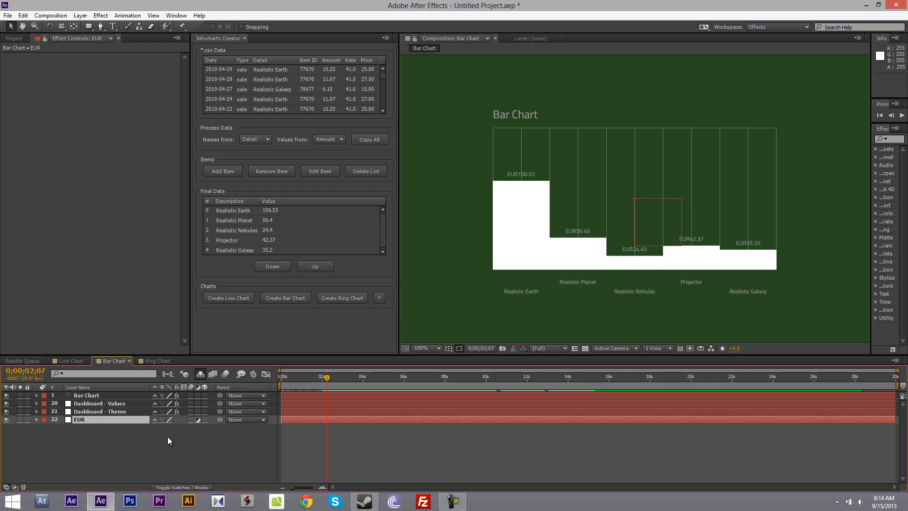
{"action": "mouse_move", "coordinate": [686, 253]}
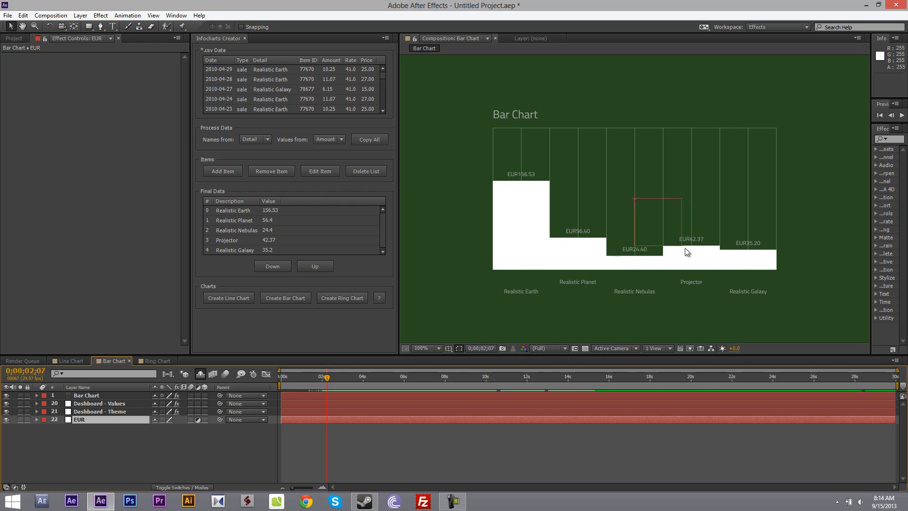
{"action": "left_click", "coordinate": [80, 418]}
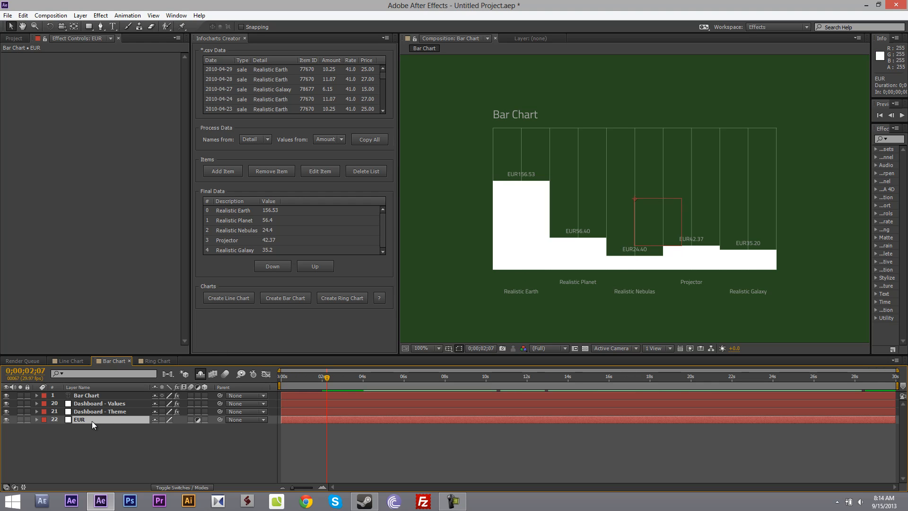
{"action": "double_click", "coordinate": [80, 419]}
{"action": "type", "text": "$"}
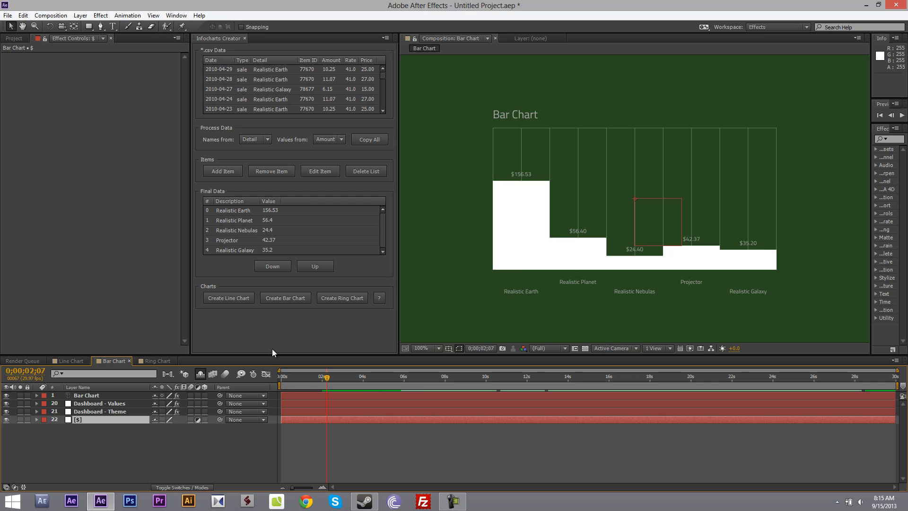
Generate a ring chart of the five items in Ring Chart and select Dashboard - Theme
{"action": "left_click", "coordinate": [157, 360]}
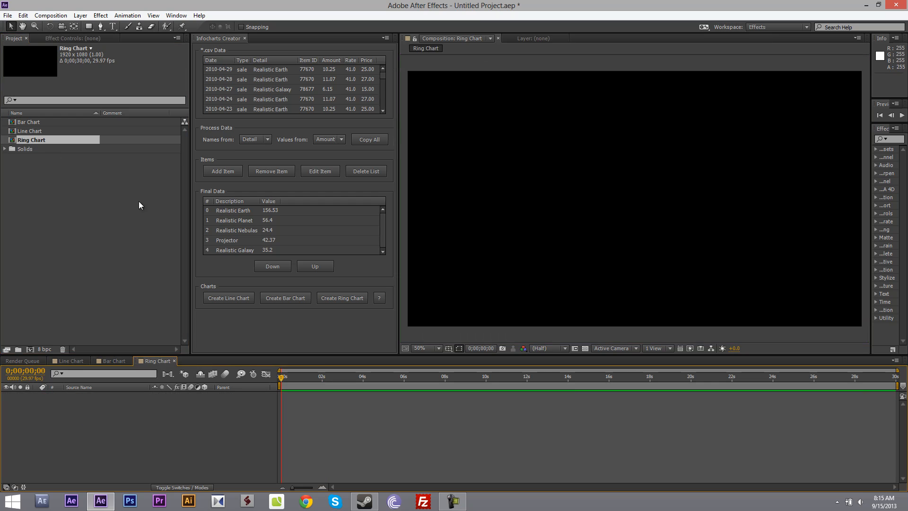
{"action": "left_click", "coordinate": [341, 297]}
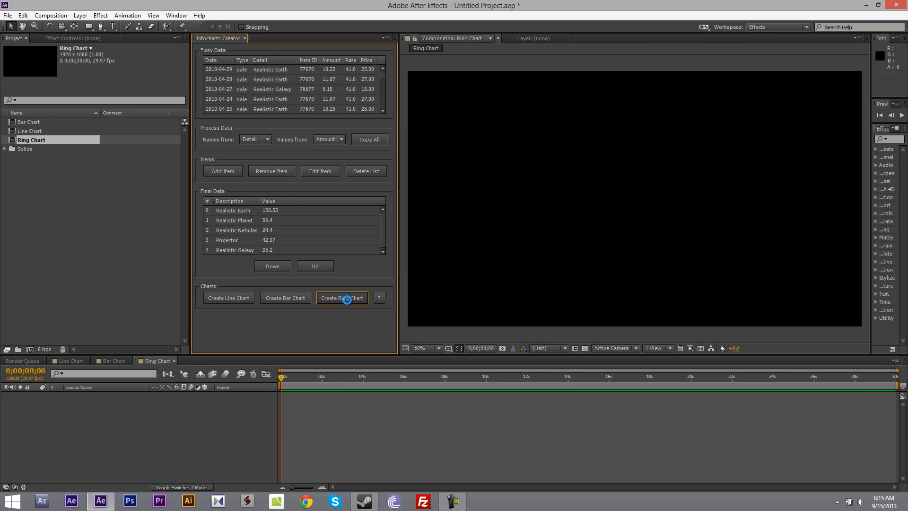
{"action": "left_click", "coordinate": [342, 297]}
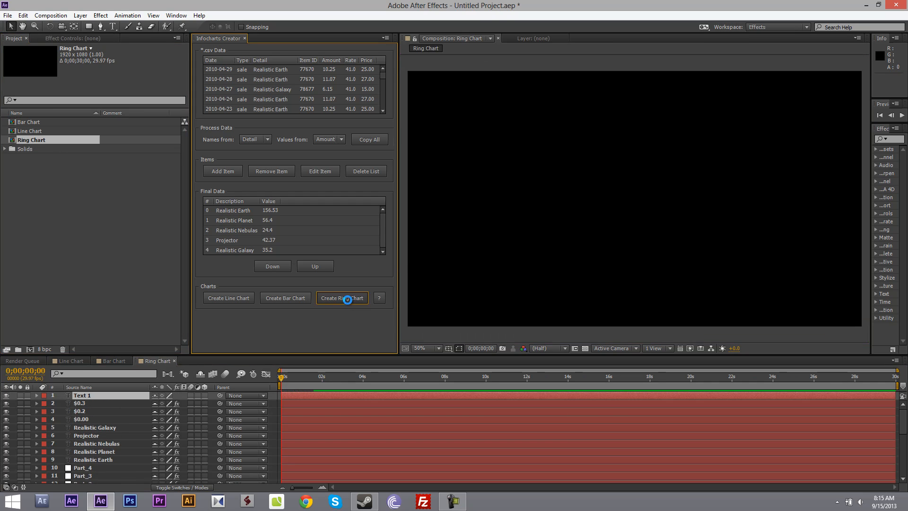
{"action": "left_click", "coordinate": [341, 298]}
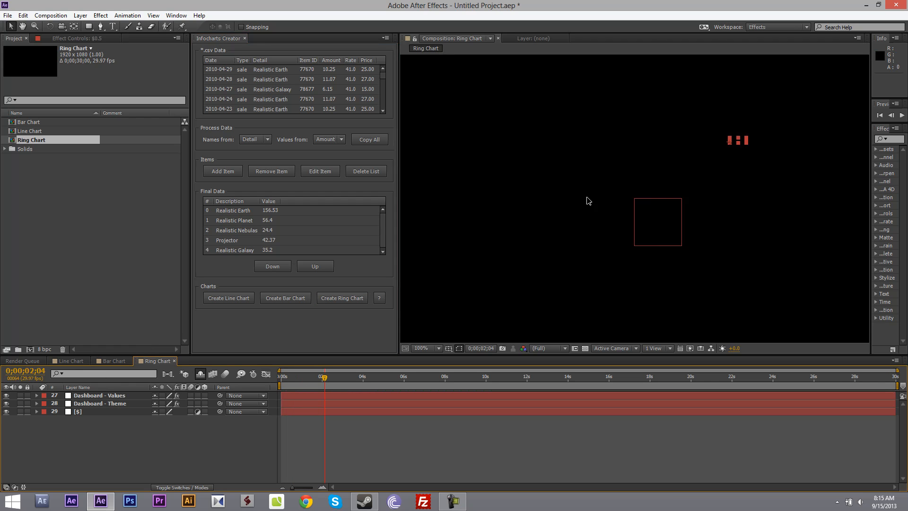
{"action": "left_click", "coordinate": [341, 297]}
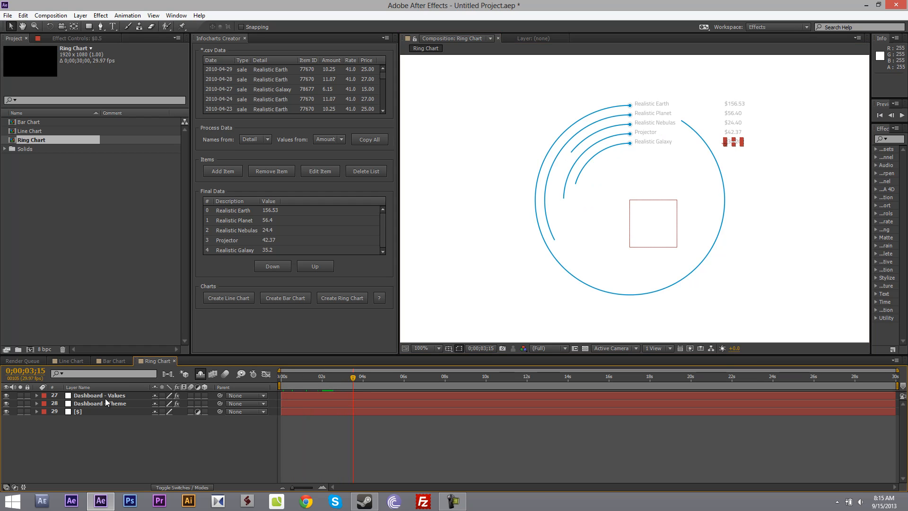
{"action": "left_click", "coordinate": [98, 403]}
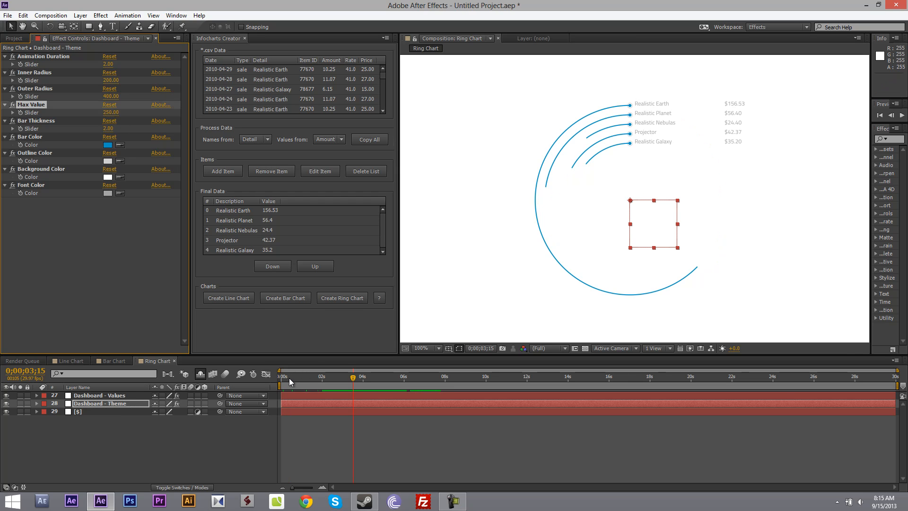
Set the ring chart's Inner Radius to 50 and Outer Radius to 550
{"action": "left_click", "coordinate": [327, 384]}
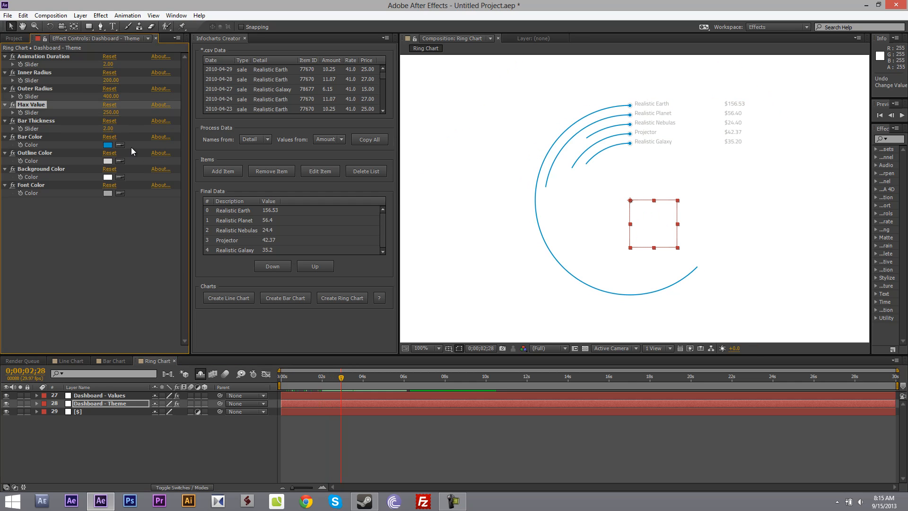
{"action": "double_click", "coordinate": [108, 80]}
{"action": "type", "text": "50"}
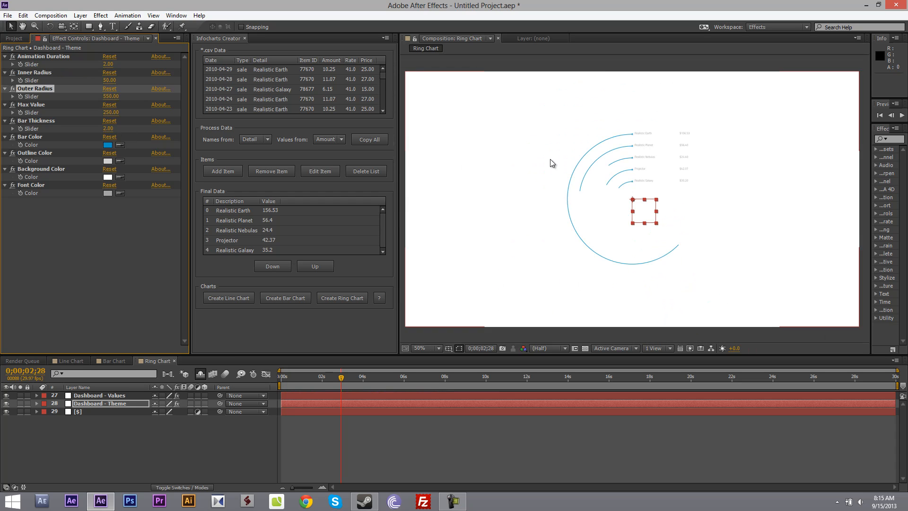
{"action": "left_click", "coordinate": [422, 348]}
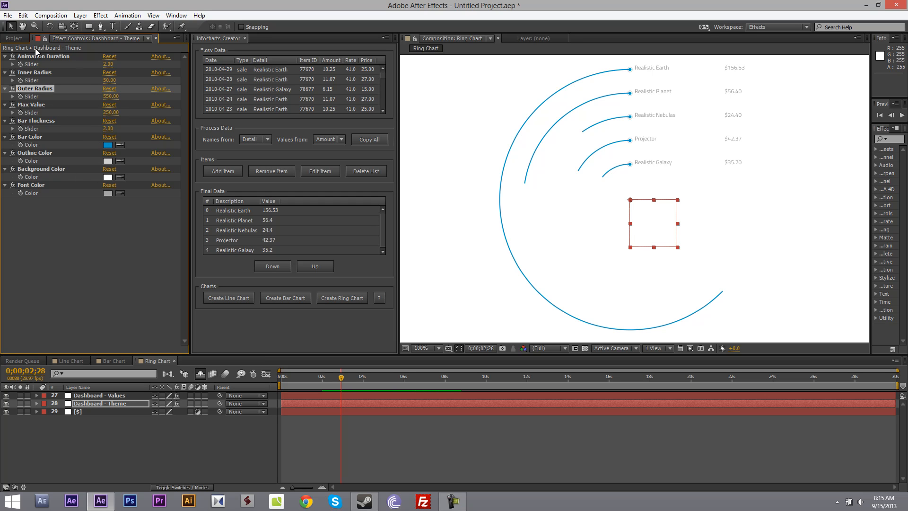
{"action": "left_click", "coordinate": [13, 38]}
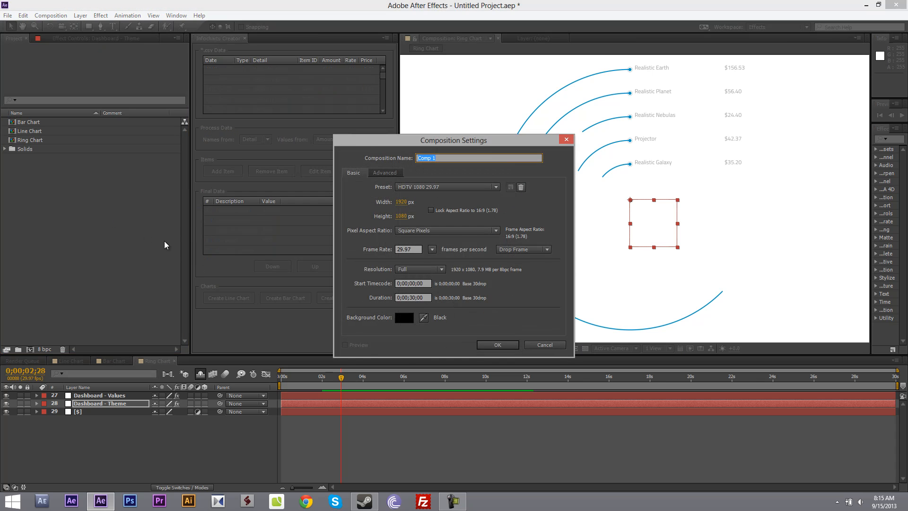
Create empty Comp 1 and relaunch Infocharts Creator, declining to load a CSV
{"action": "left_click", "coordinate": [497, 345]}
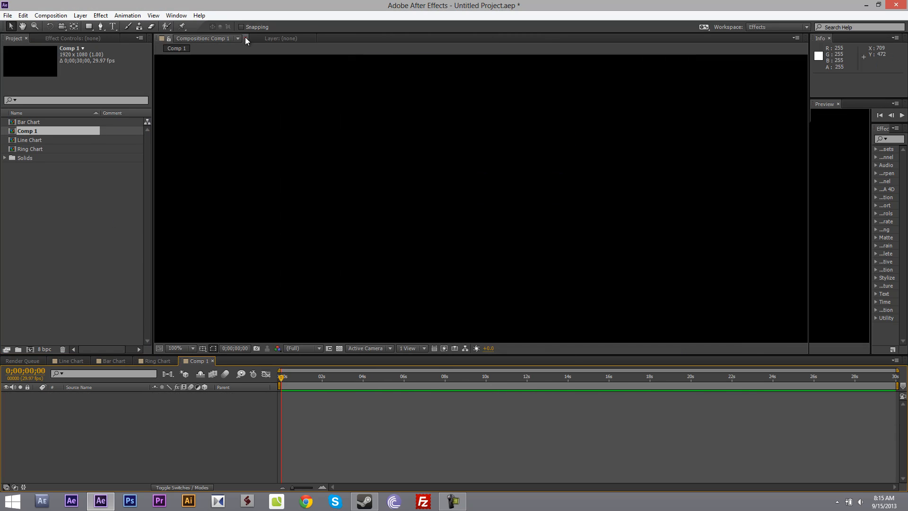
{"action": "left_click", "coordinate": [176, 15]}
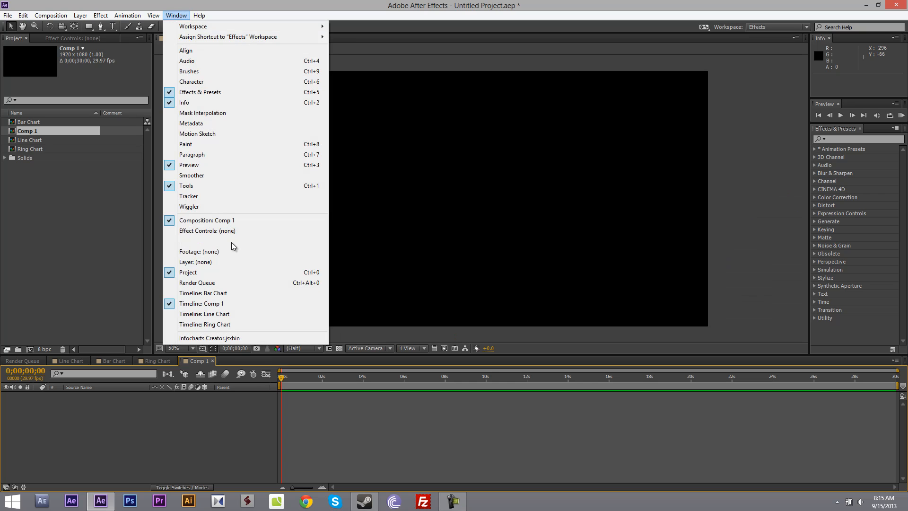
{"action": "left_click", "coordinate": [209, 337]}
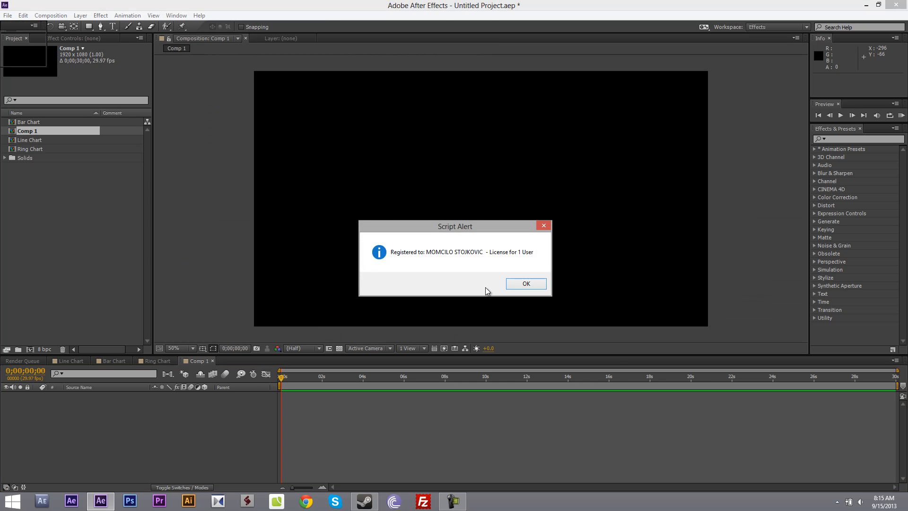
{"action": "left_click", "coordinate": [525, 284]}
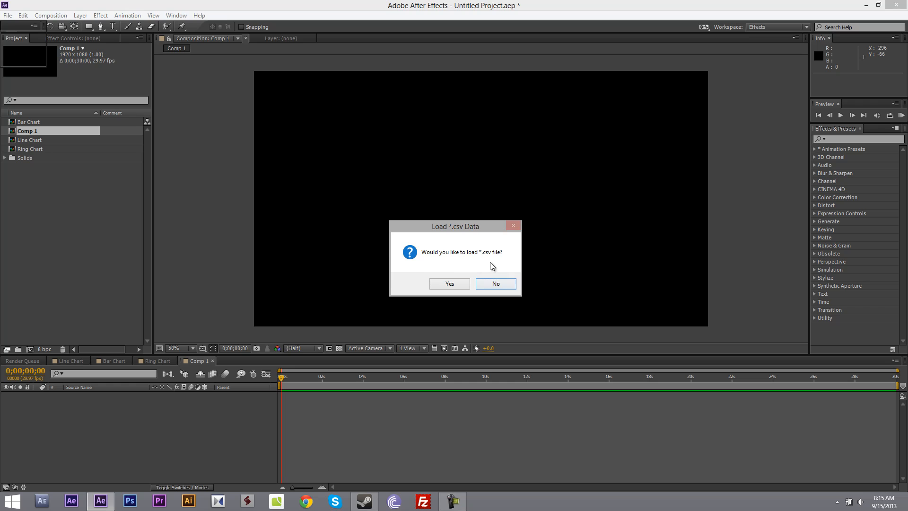
{"action": "mouse_move", "coordinate": [483, 260]}
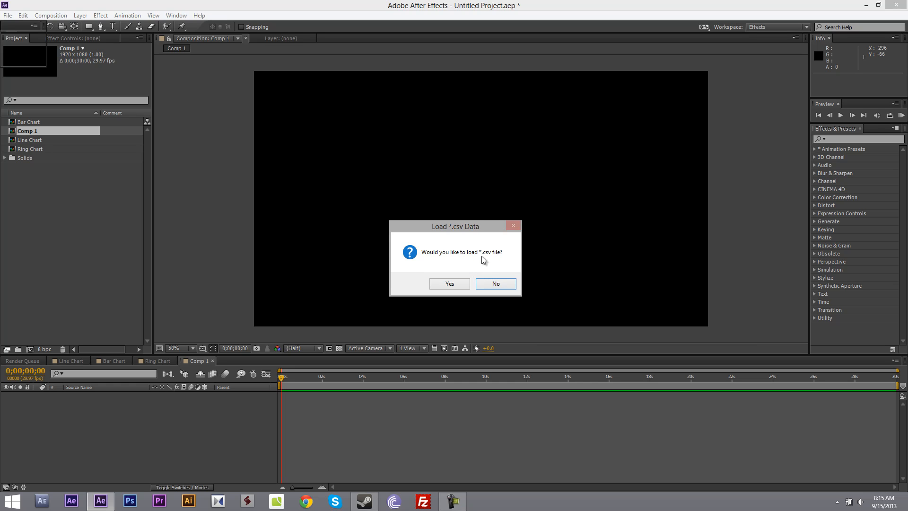
{"action": "left_click", "coordinate": [494, 284]}
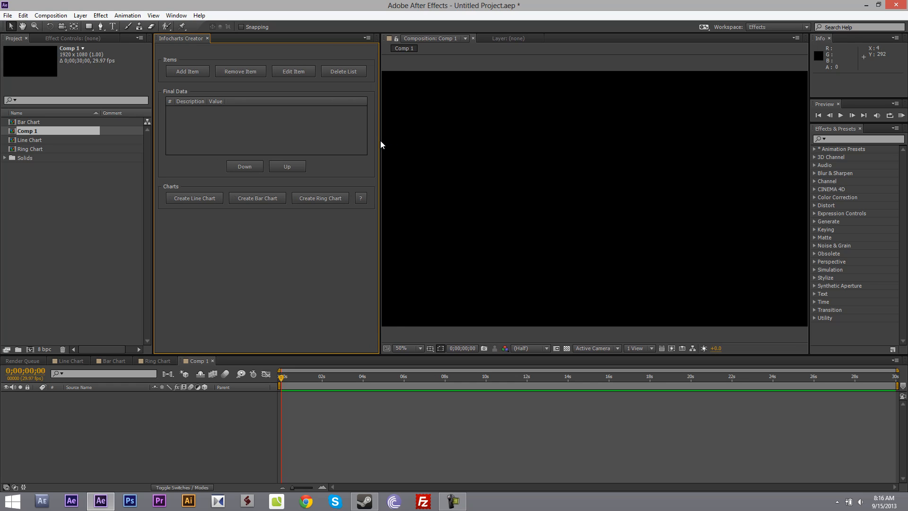
{"action": "mouse_move", "coordinate": [218, 148]}
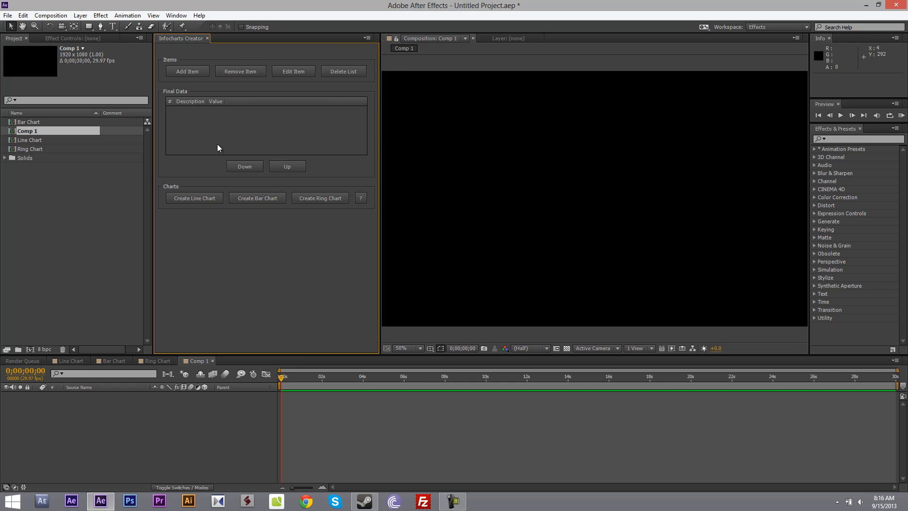
Add items One (10), Two (20), Three (30) and reorder so Three comes first
{"action": "left_click", "coordinate": [186, 71]}
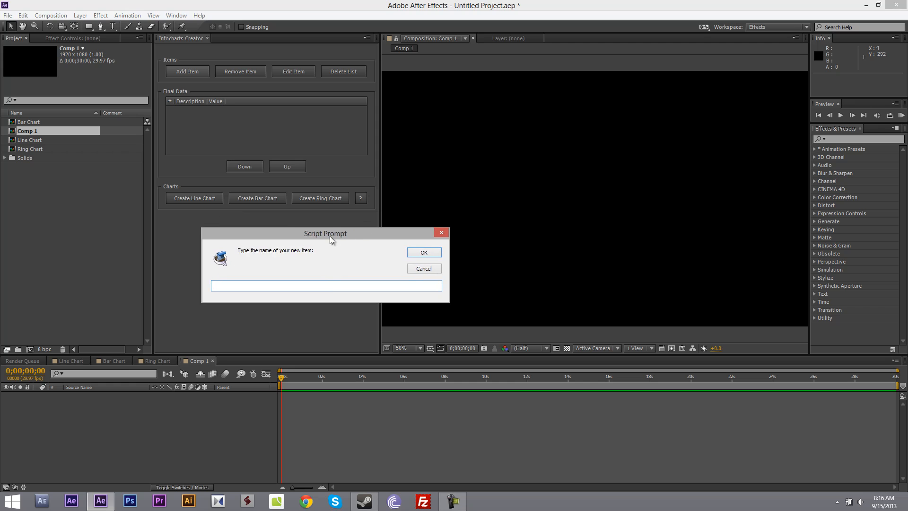
{"action": "left_click", "coordinate": [423, 252]}
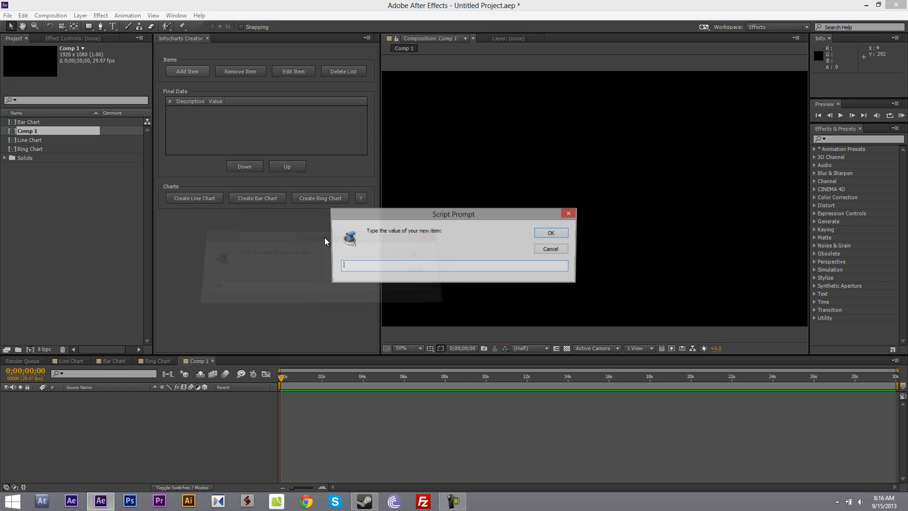
{"action": "left_click", "coordinate": [549, 232]}
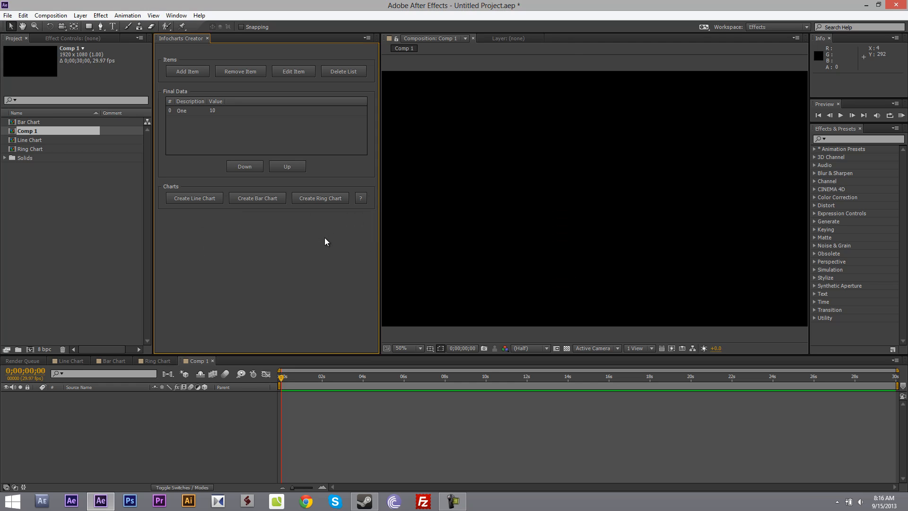
{"action": "left_click", "coordinate": [186, 71]}
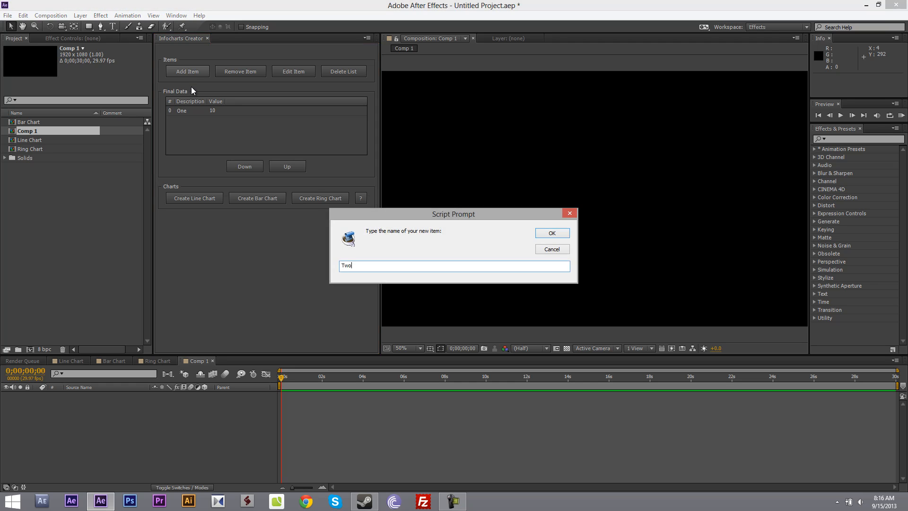
{"action": "left_click", "coordinate": [550, 232]}
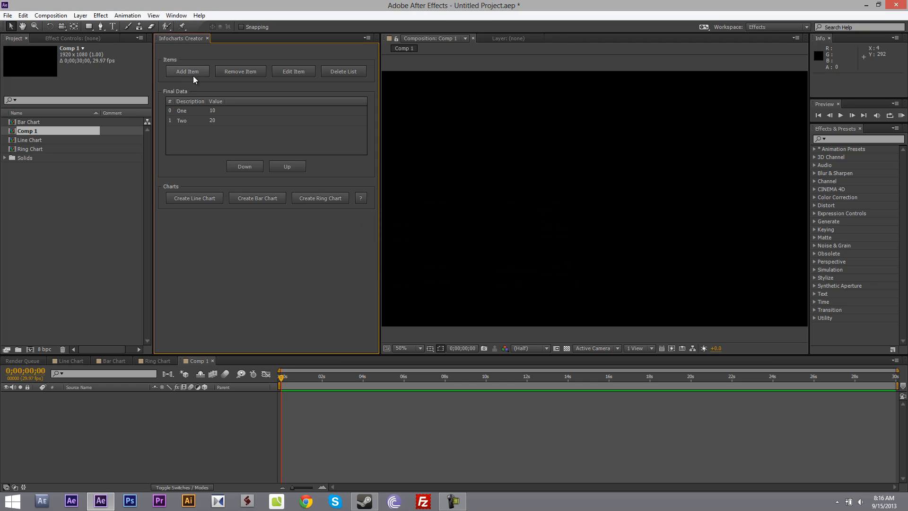
{"action": "left_click", "coordinate": [187, 72]}
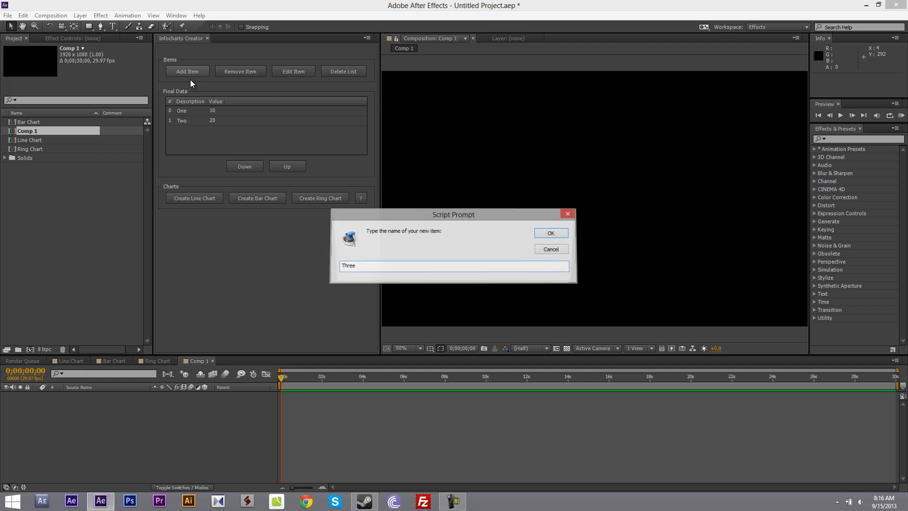
{"action": "left_click", "coordinate": [550, 232]}
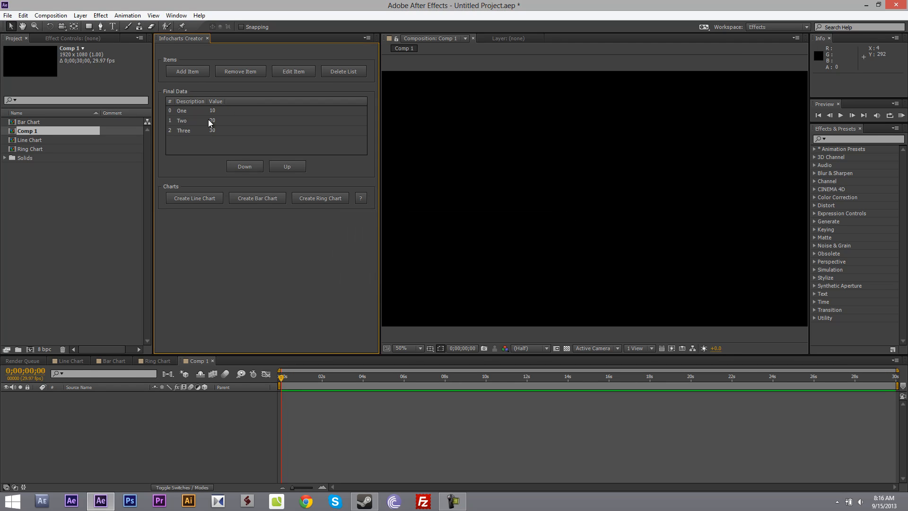
{"action": "left_click", "coordinate": [244, 166]}
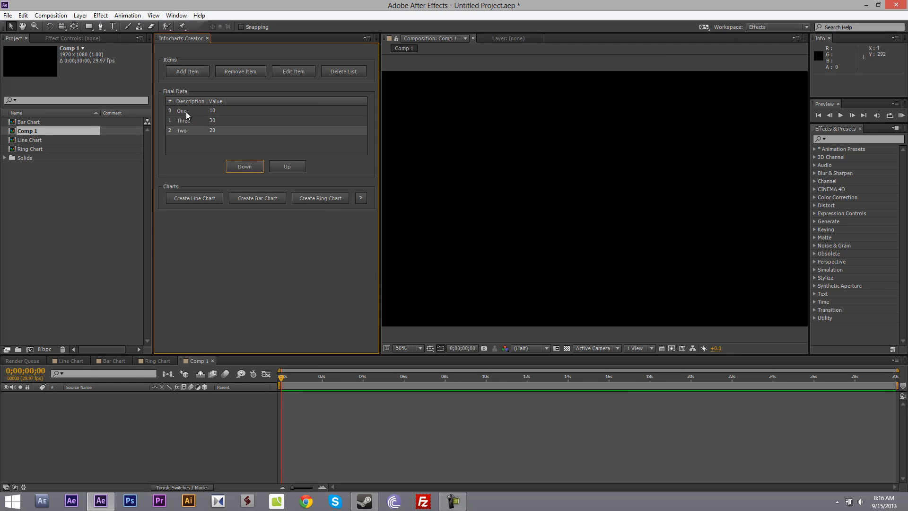
{"action": "left_click", "coordinate": [287, 166]}
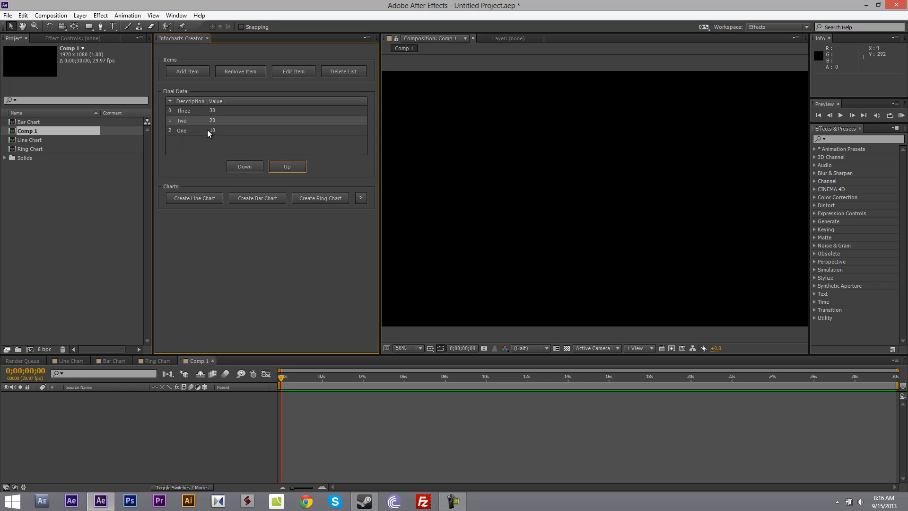
{"action": "mouse_move", "coordinate": [238, 119]}
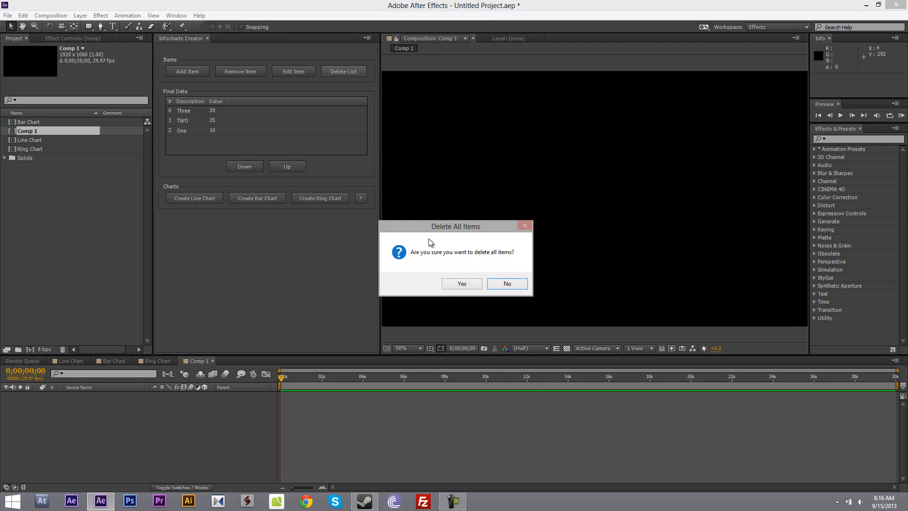
Clear all list items and add One with value 1 and Two with value 2
{"action": "left_click", "coordinate": [462, 284]}
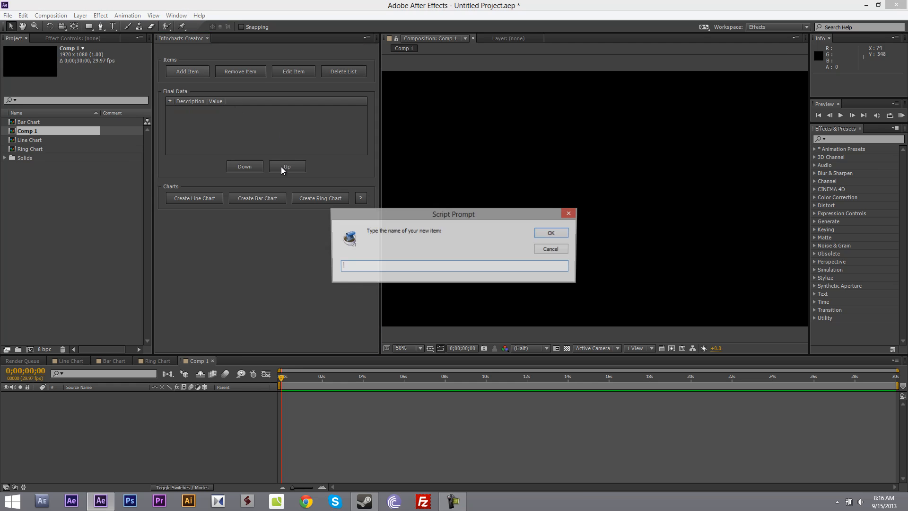
{"action": "left_click", "coordinate": [549, 233]}
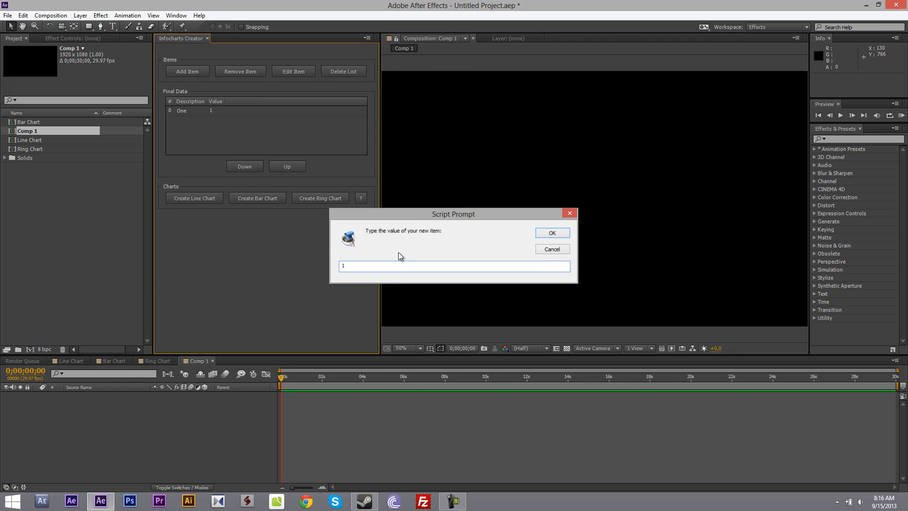
{"action": "type", "text": "Tw"}
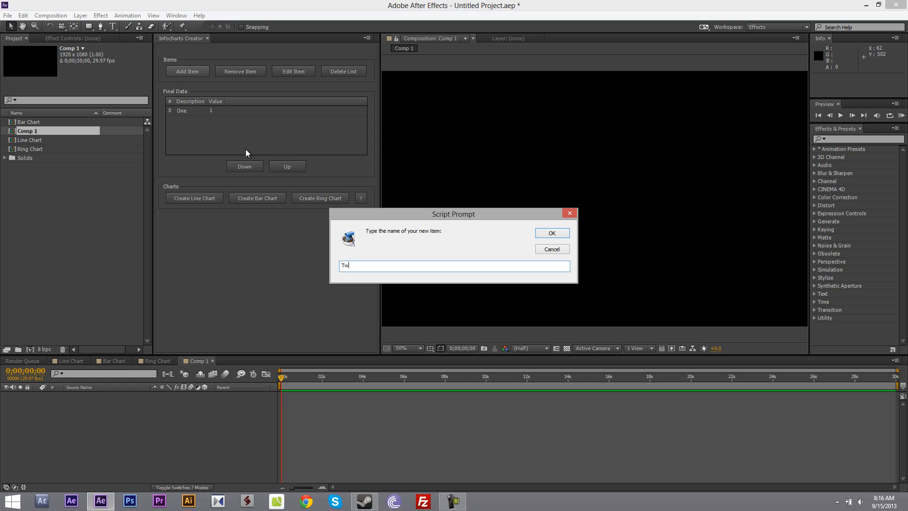
{"action": "left_click", "coordinate": [550, 232]}
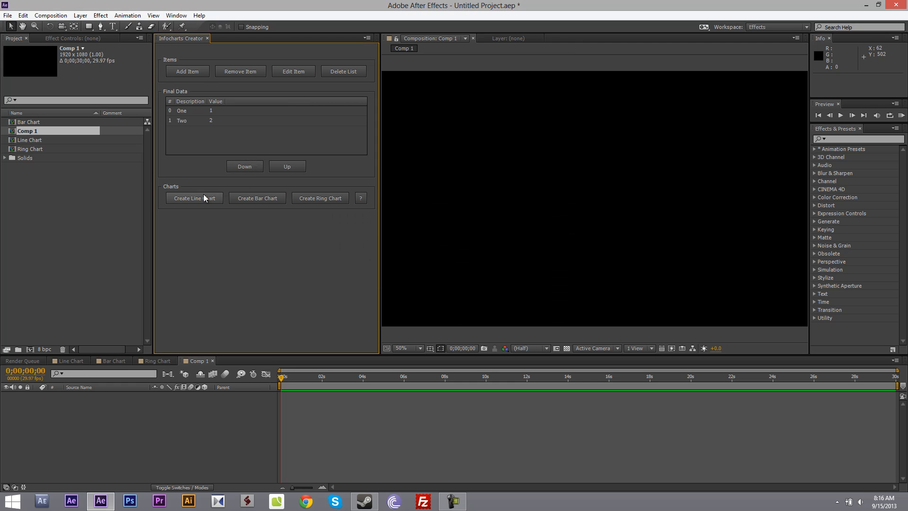
{"action": "mouse_move", "coordinate": [217, 205]}
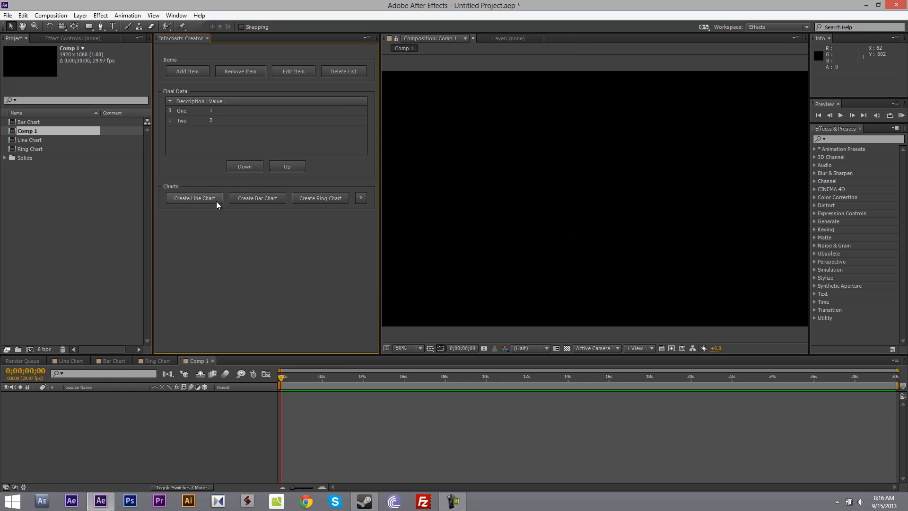
{"action": "mouse_move", "coordinate": [220, 212]}
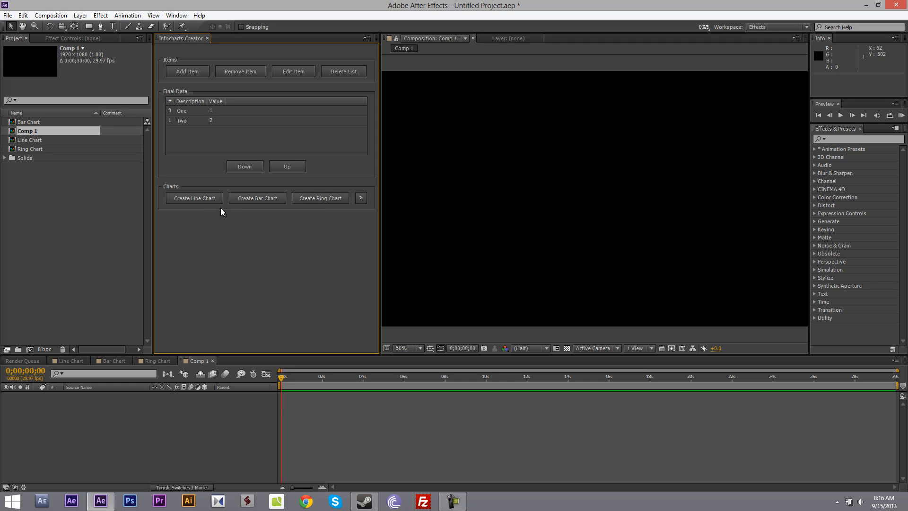
{"action": "left_click", "coordinate": [194, 199]}
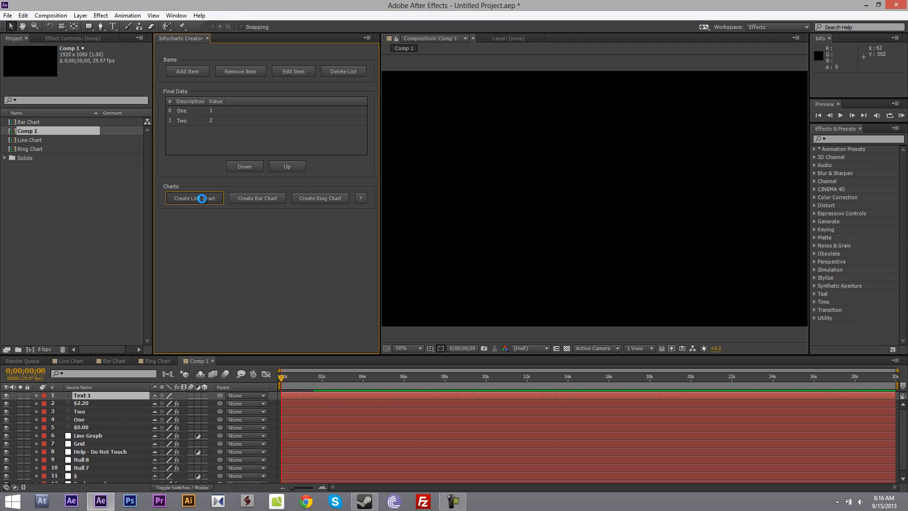
Create the One/Two line chart in Comp 1 and select the Dashboard - Values layer
{"action": "left_click", "coordinate": [194, 198]}
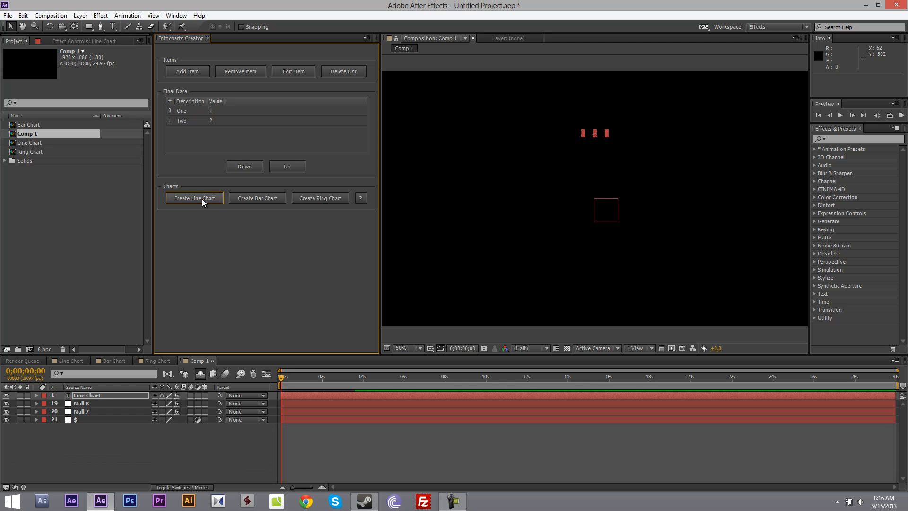
{"action": "left_click", "coordinate": [194, 197]}
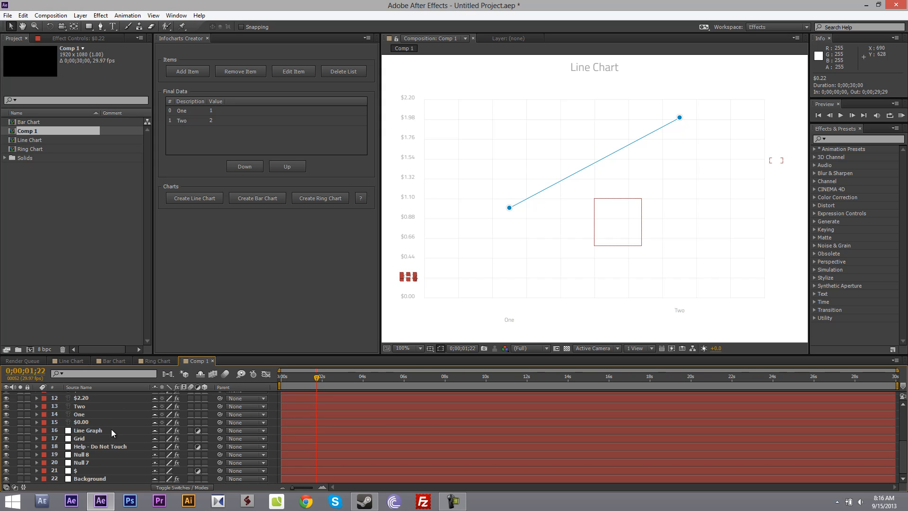
{"action": "scroll", "scroll_direction": "up", "scroll_amount": 3}
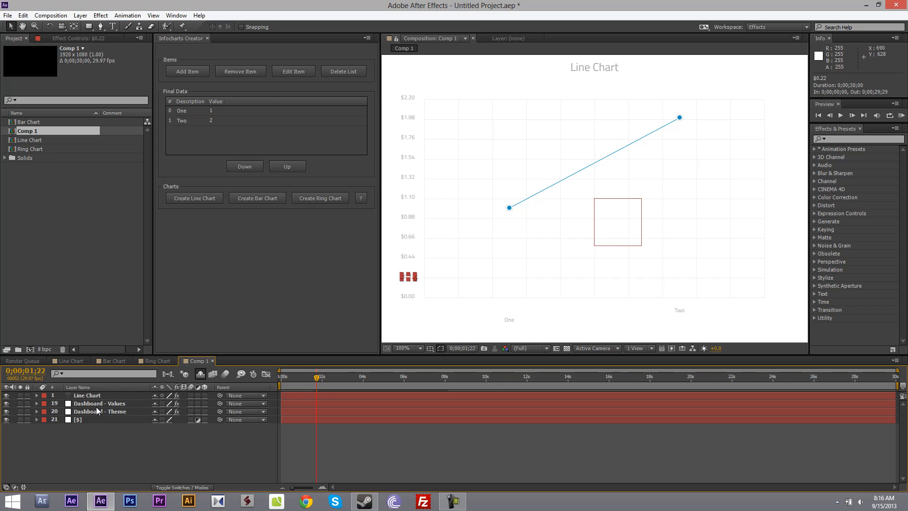
{"action": "left_click", "coordinate": [101, 403]}
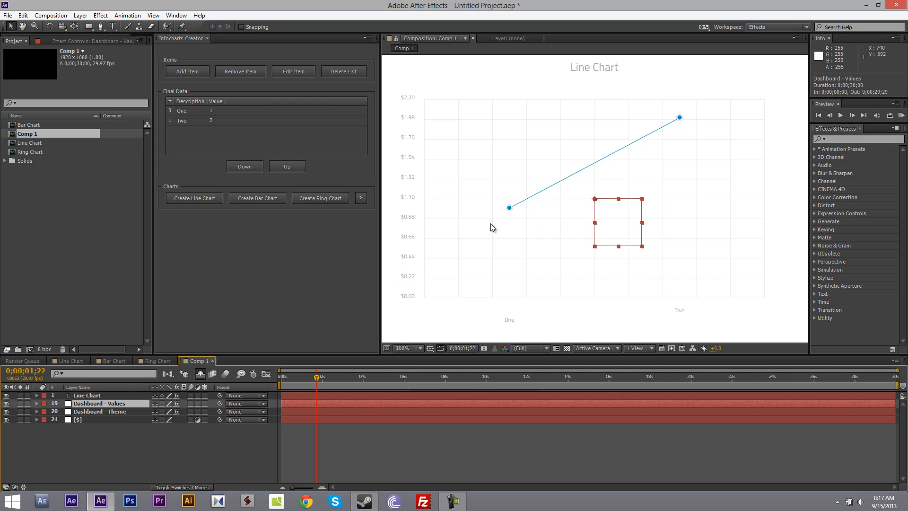
{"action": "mouse_move", "coordinate": [487, 172]}
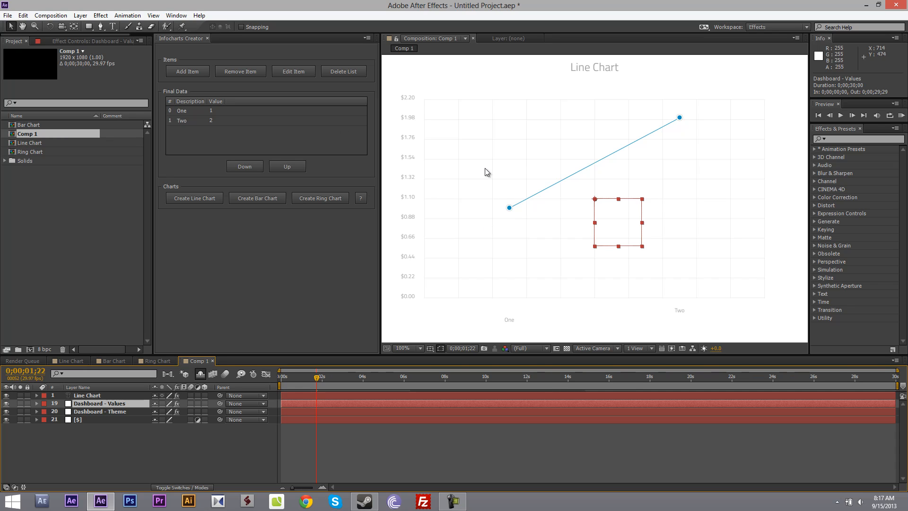
{"action": "mouse_move", "coordinate": [456, 294]}
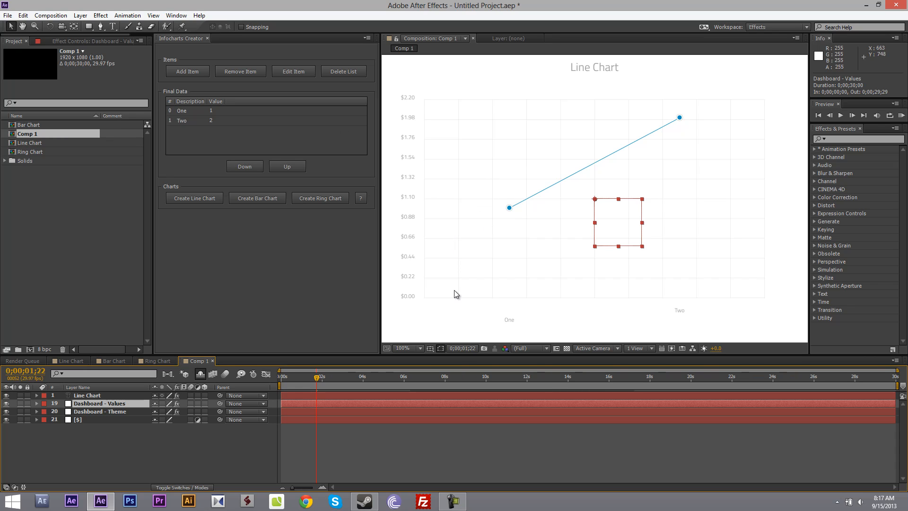
{"action": "mouse_move", "coordinate": [452, 493]}
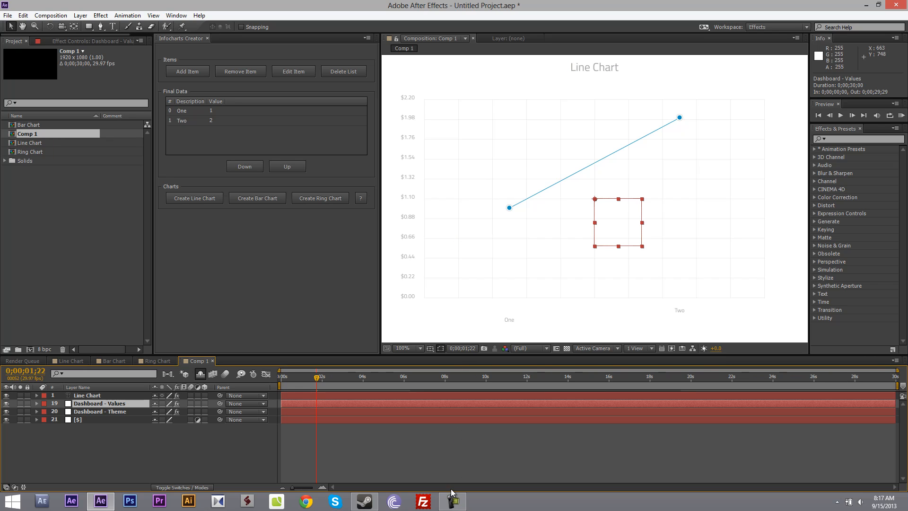